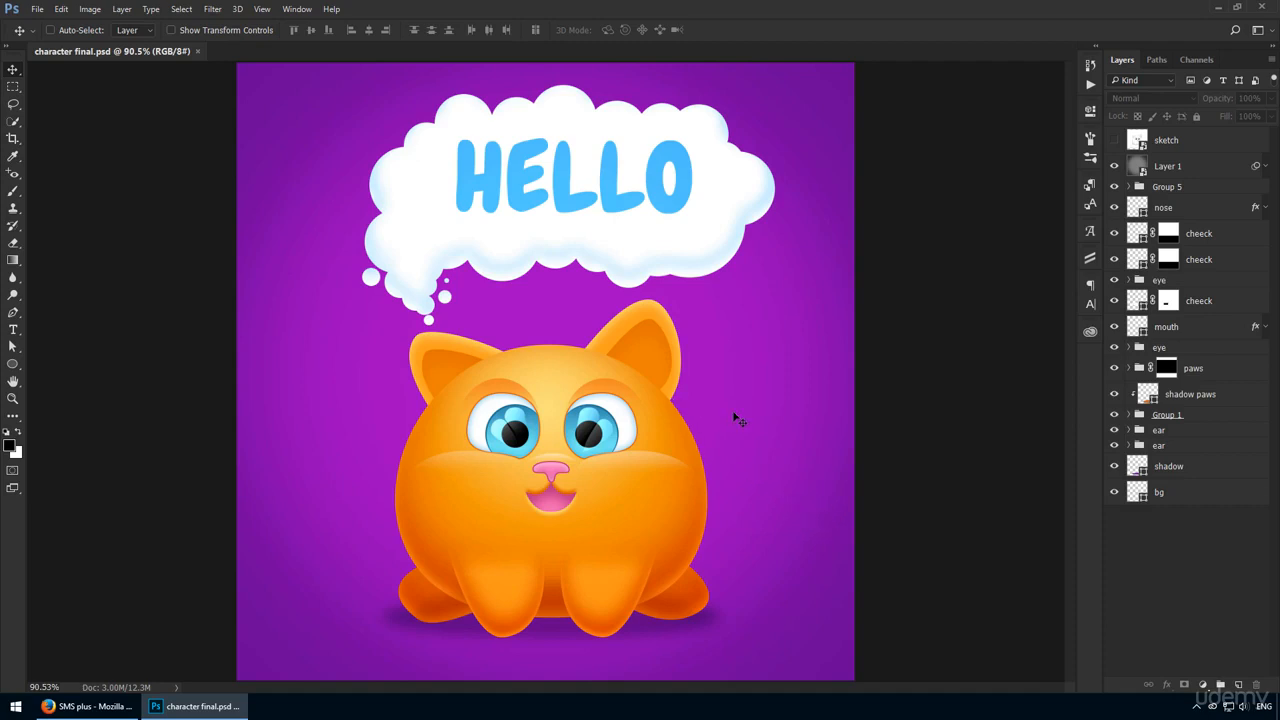
mouse_move(643, 483)
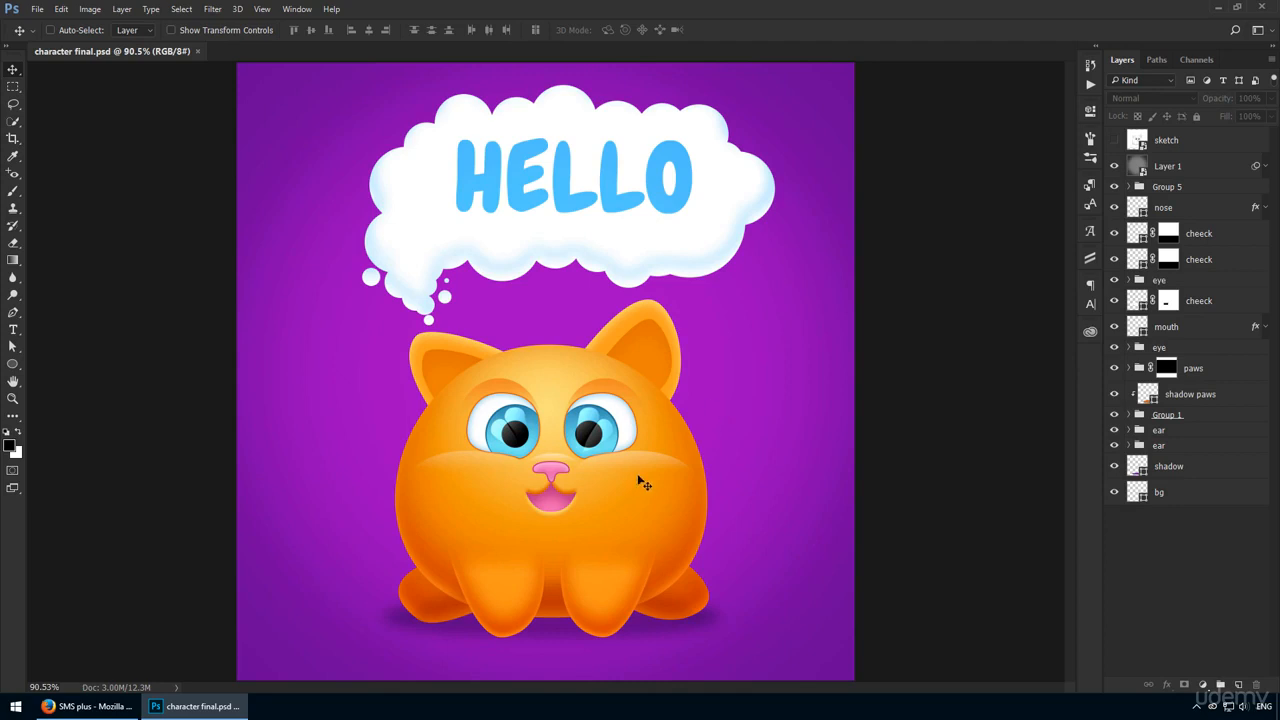
mouse_move(717, 490)
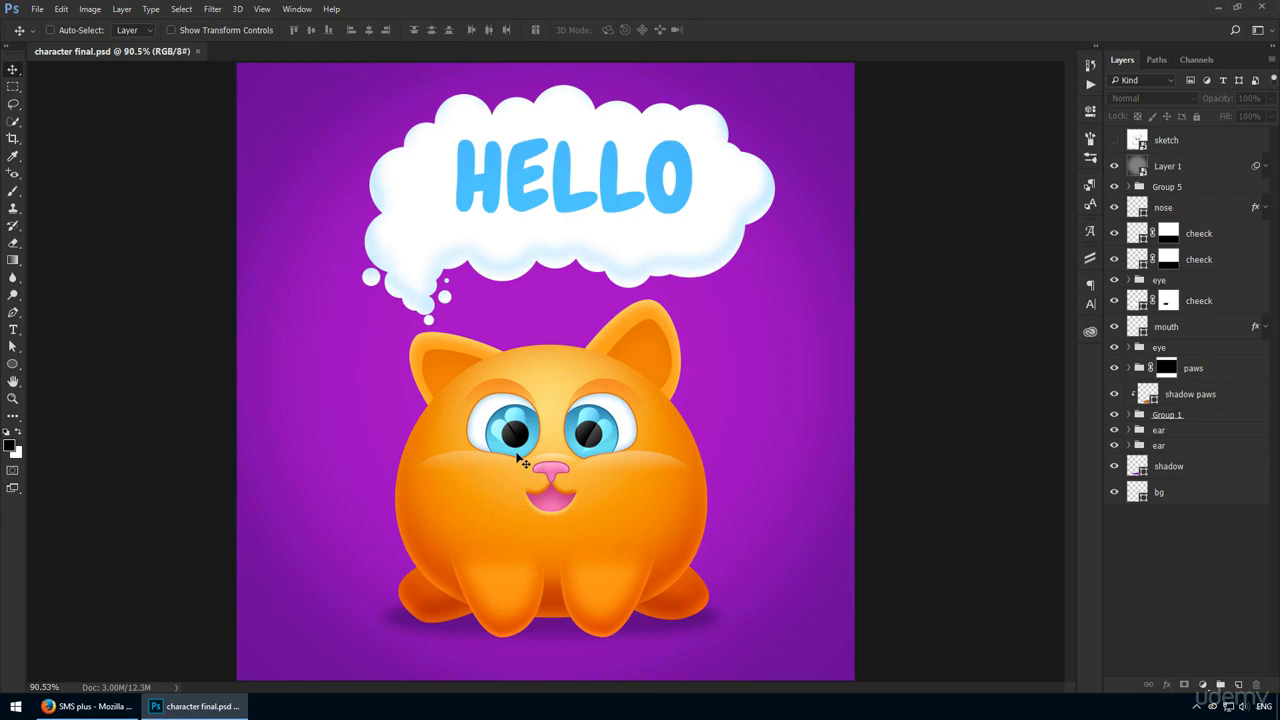
Switch to Firefox and view the SMS Plus features page showing the carnival-mask cat.
click(85, 706)
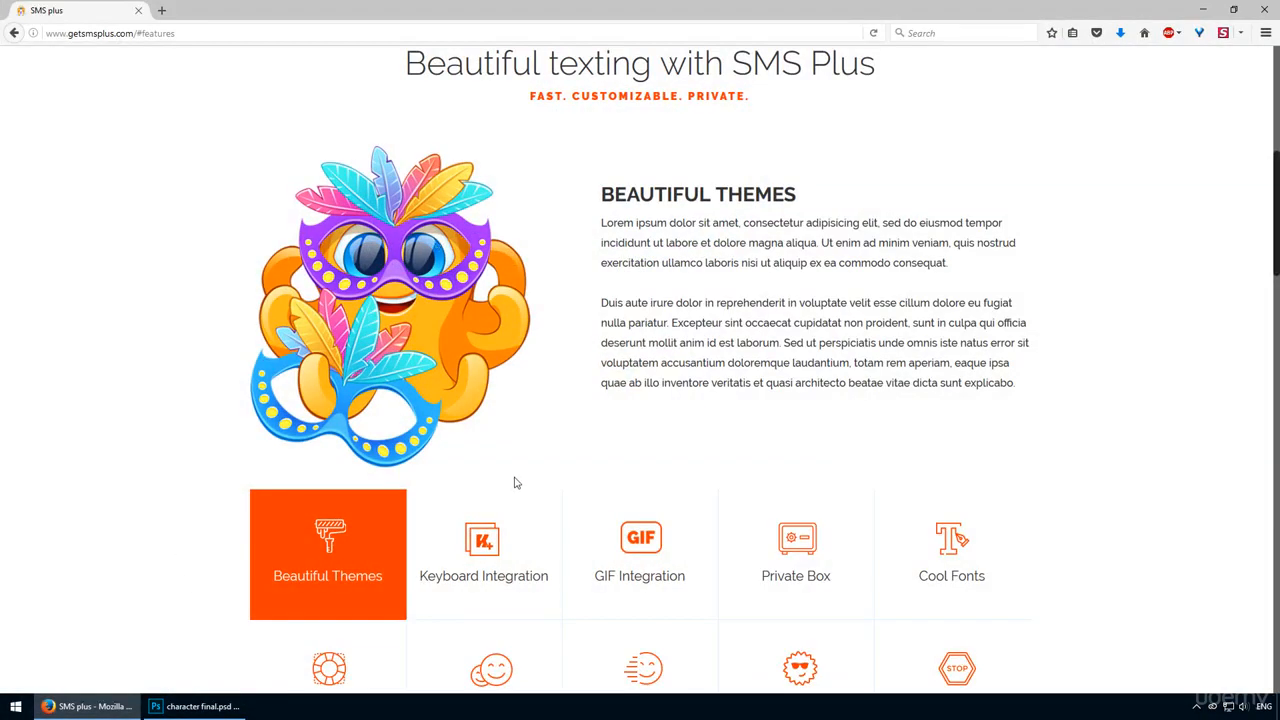
click(639, 553)
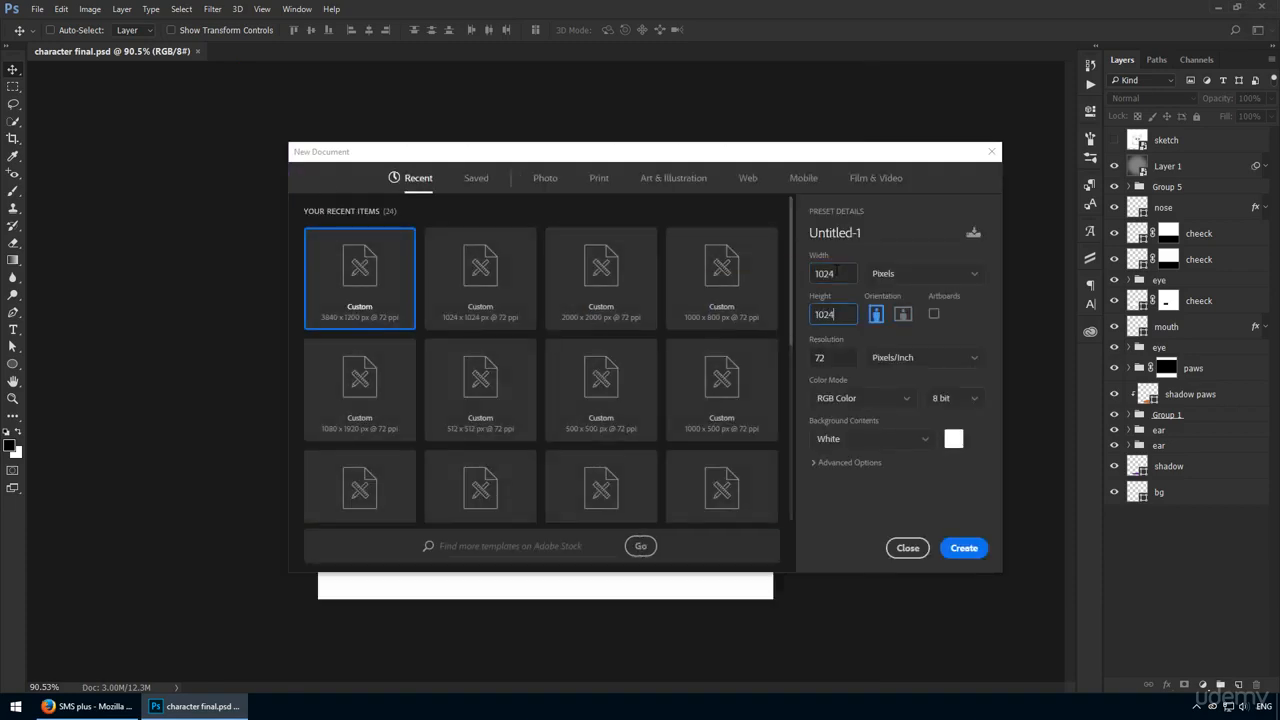
Create a 1024×1024 document, fill it with a #a500be rectangle, and delete the Background layer.
click(963, 548)
text(102)
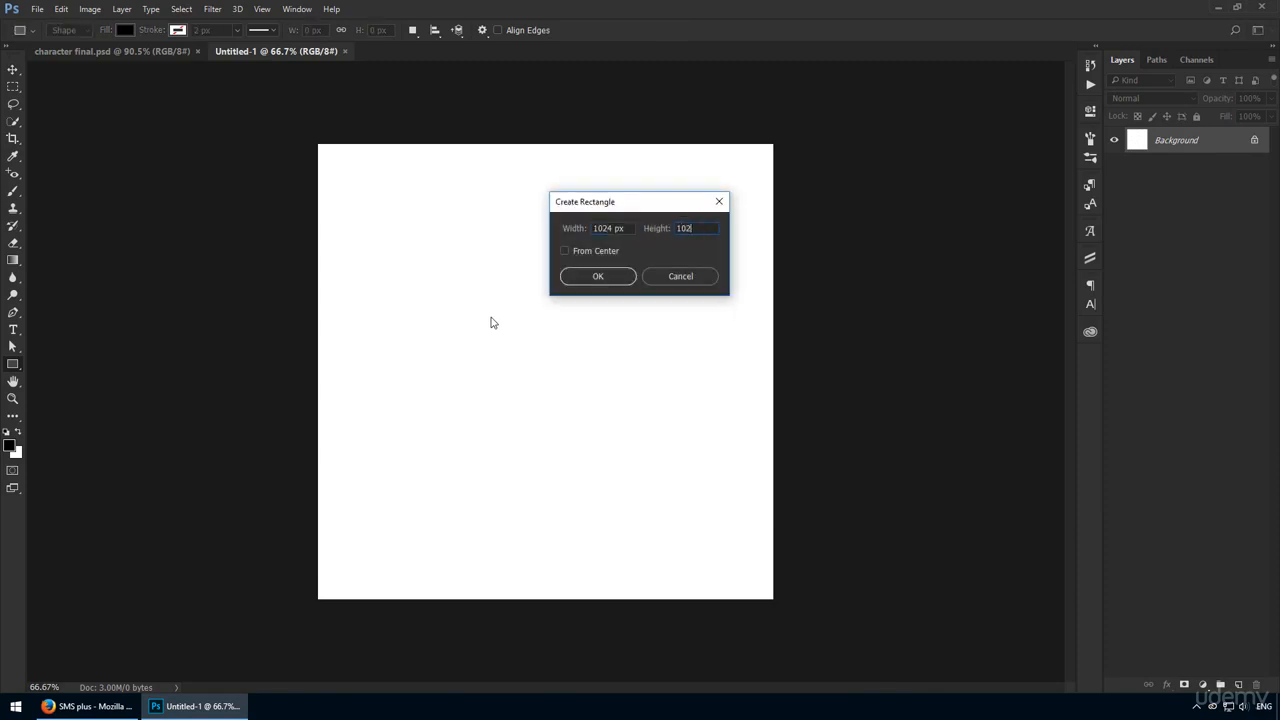
click(597, 276)
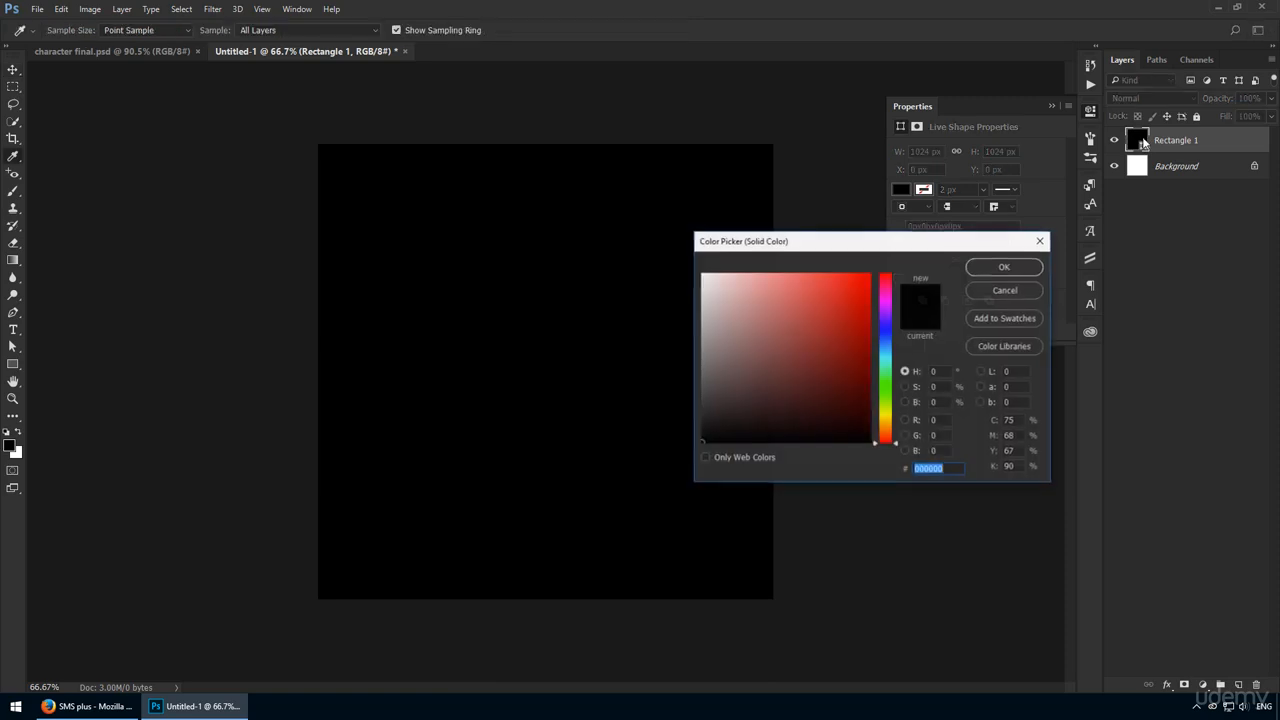
click(1003, 267)
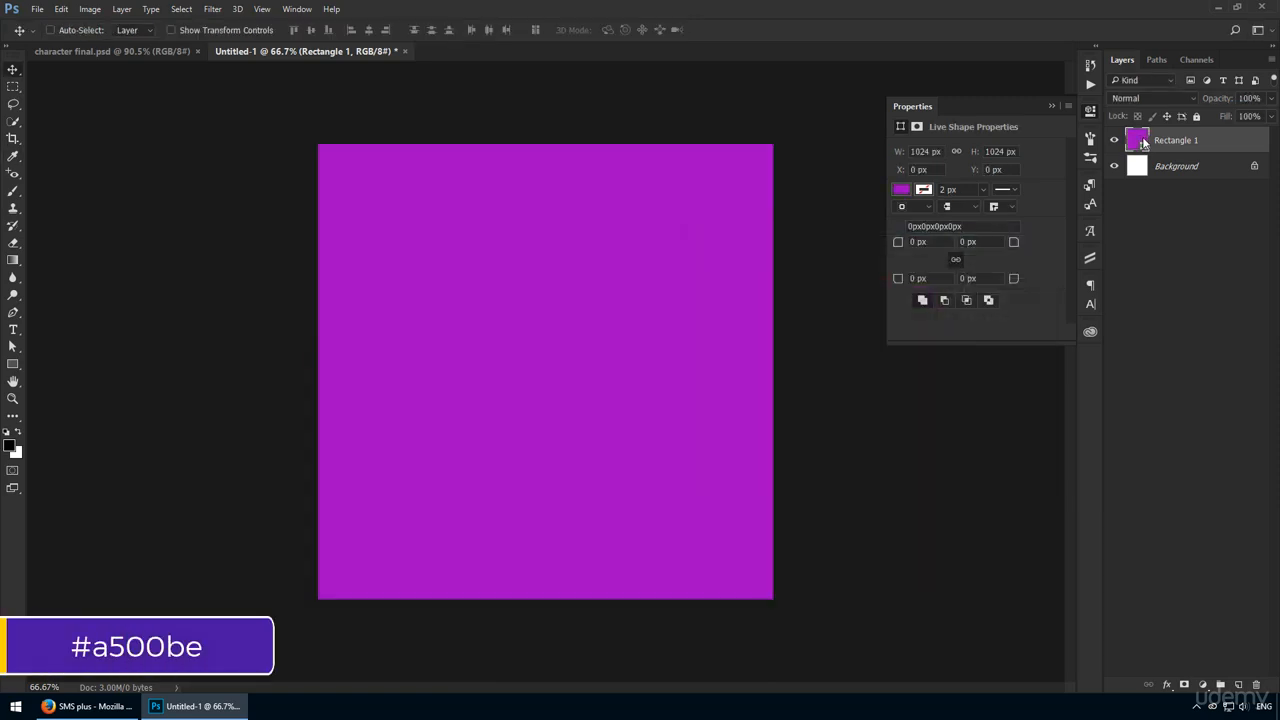
click(1176, 166)
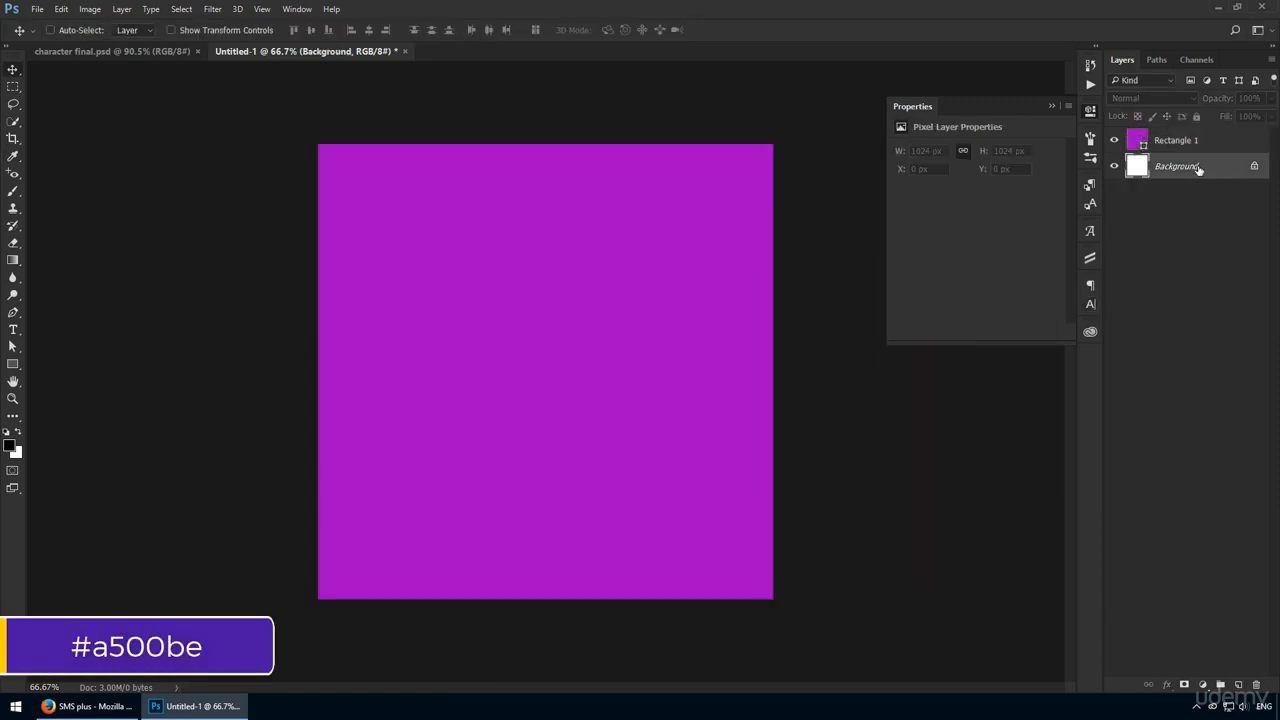
click(1176, 166)
text(5)
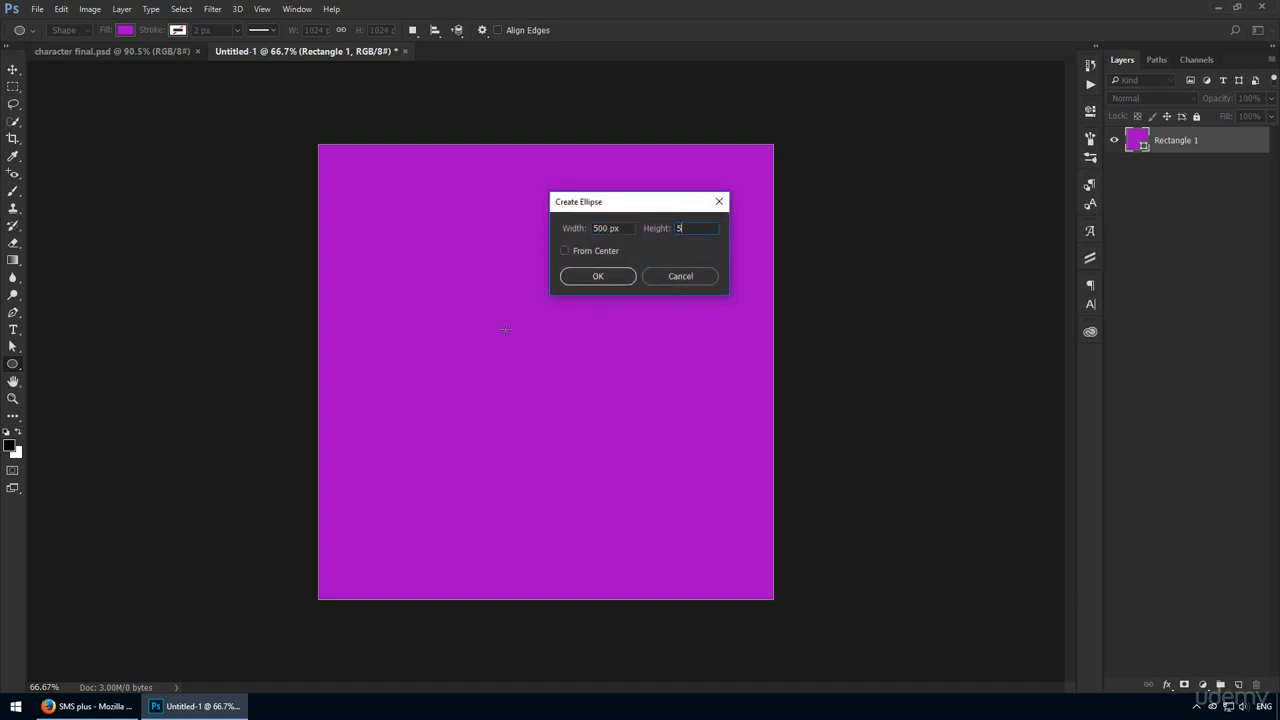
Draw a 500×500 px circle filled #ff9536 on the purple square.
click(597, 276)
text(ff)
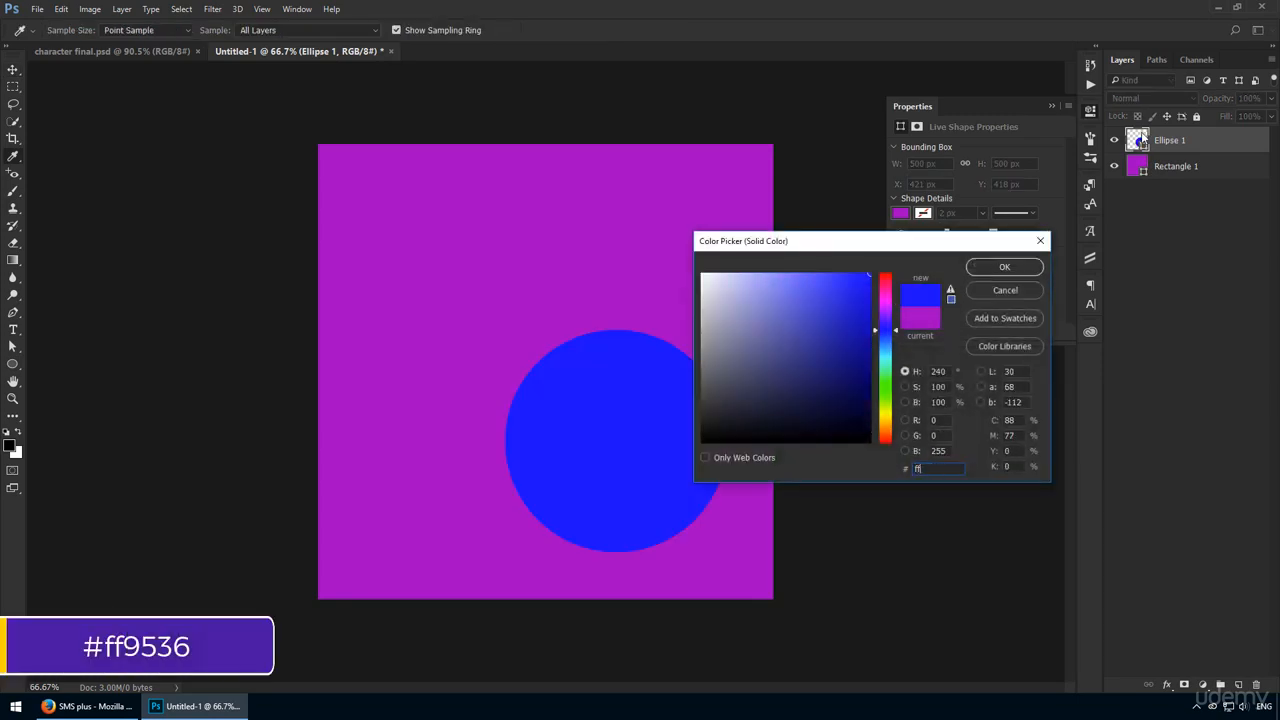
click(1004, 266)
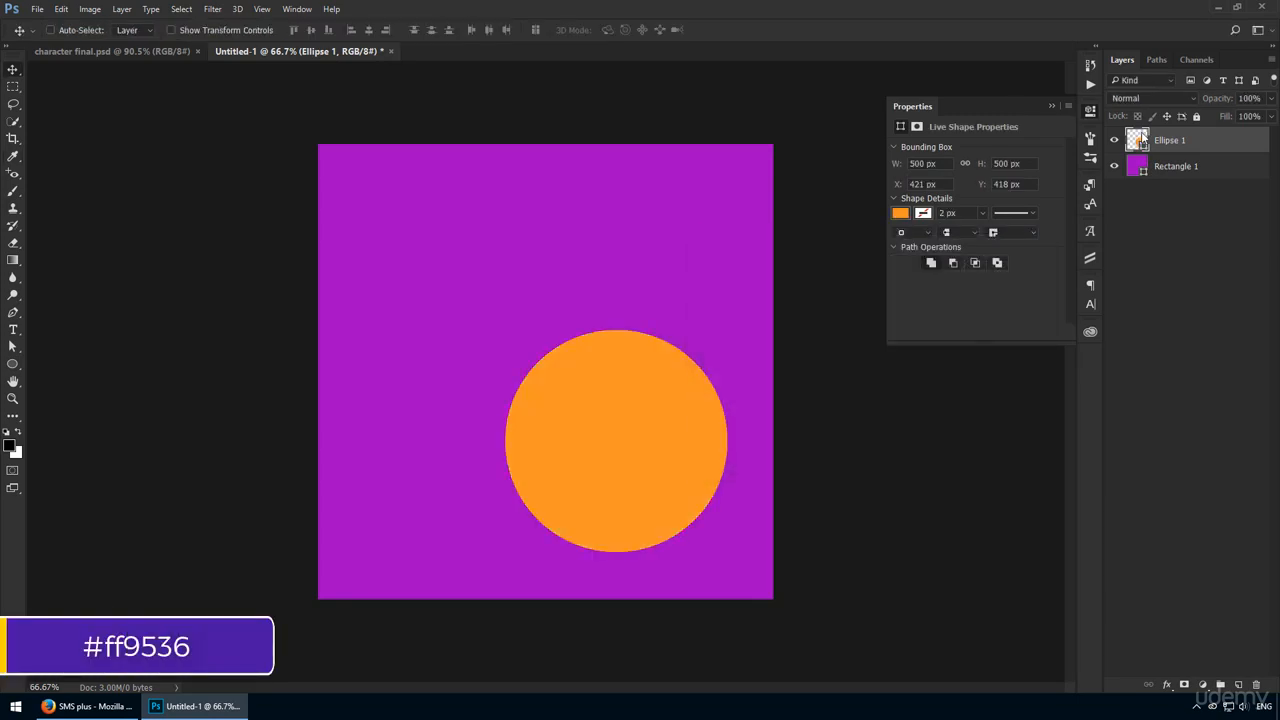
drag(616, 440, 545, 370)
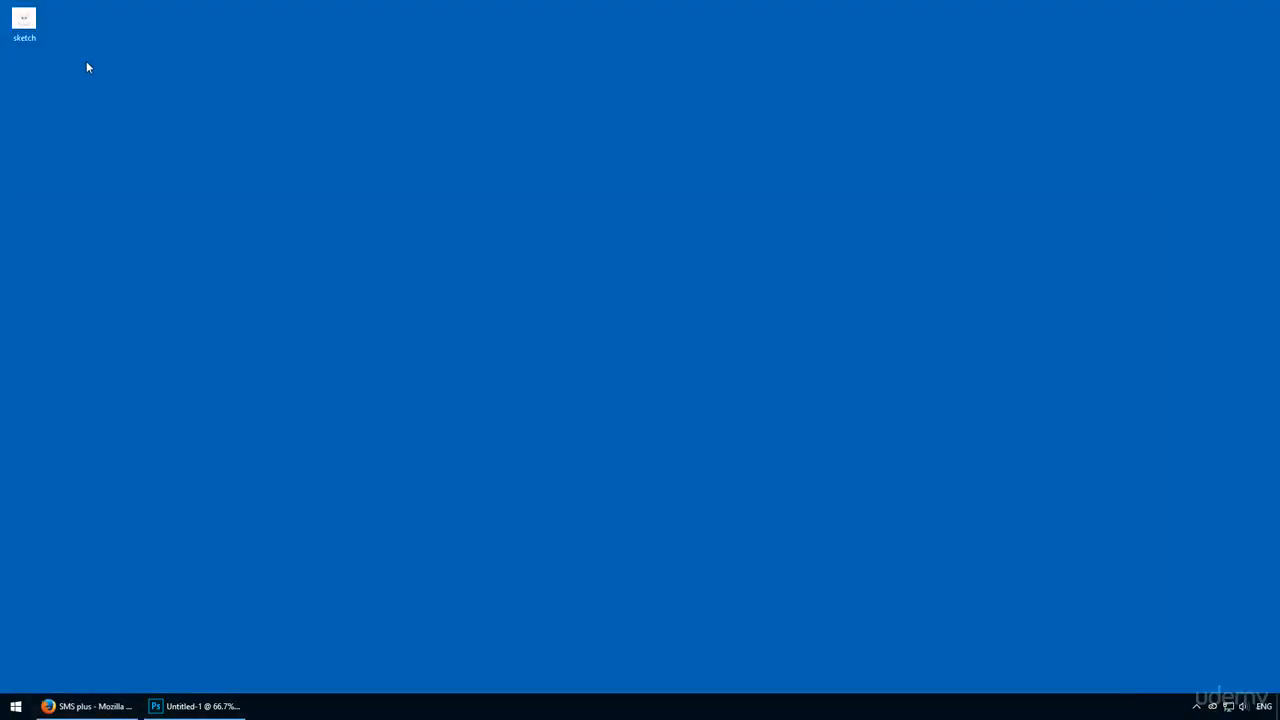
Open the round cat pencil sketch from the desktop in ACDSee Quick View.
double_click(23, 18)
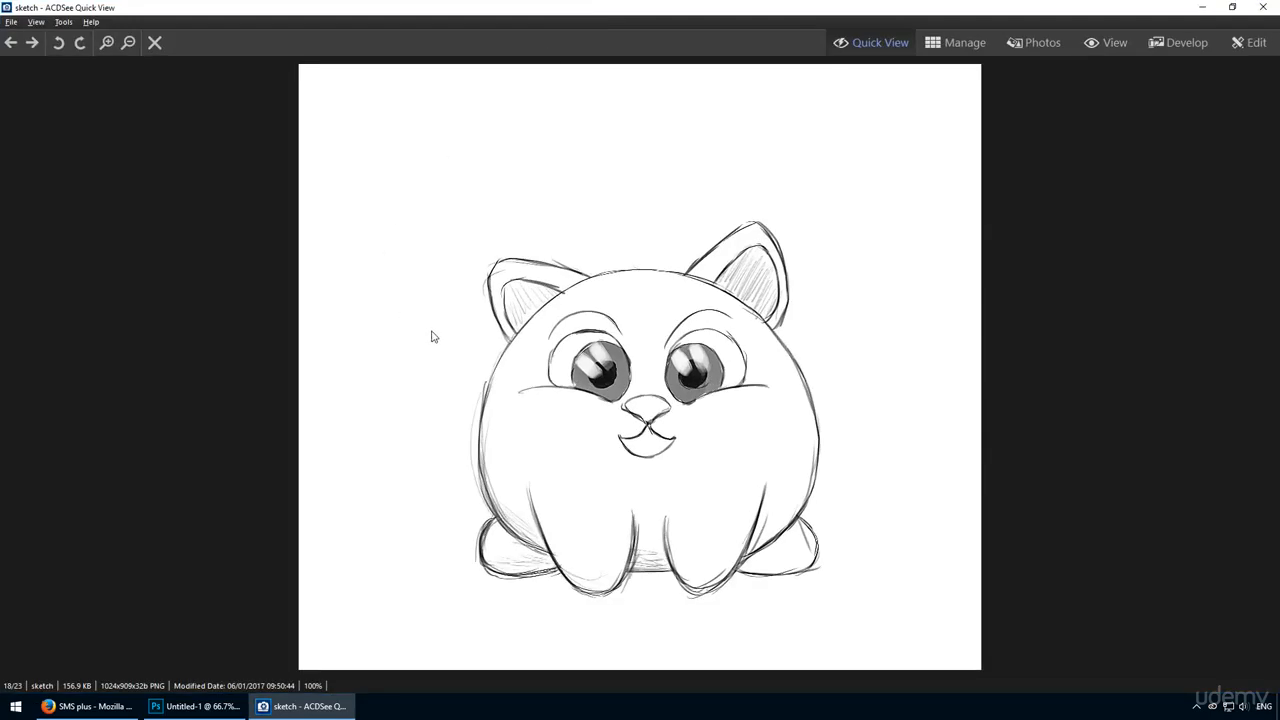
mouse_move(365, 302)
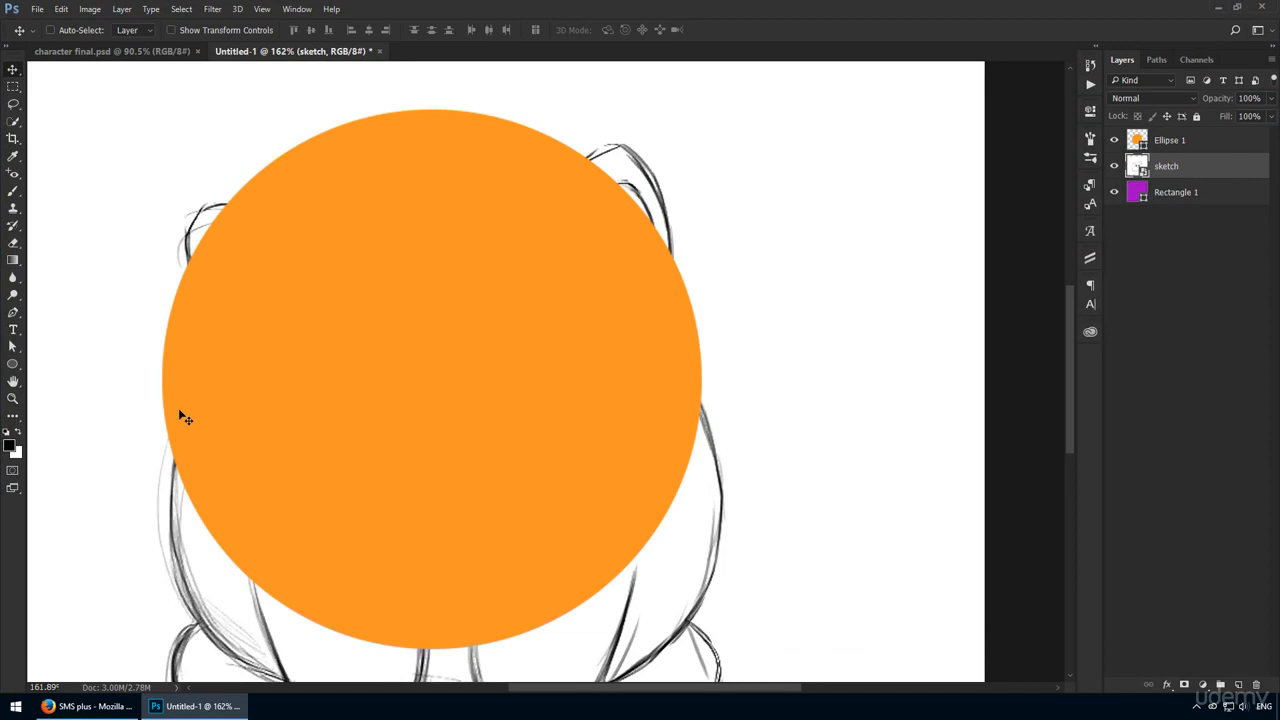
Set Ellipse 1 to 70% opacity and stretch it with Ctrl+T over the sketched body.
click(1169, 140)
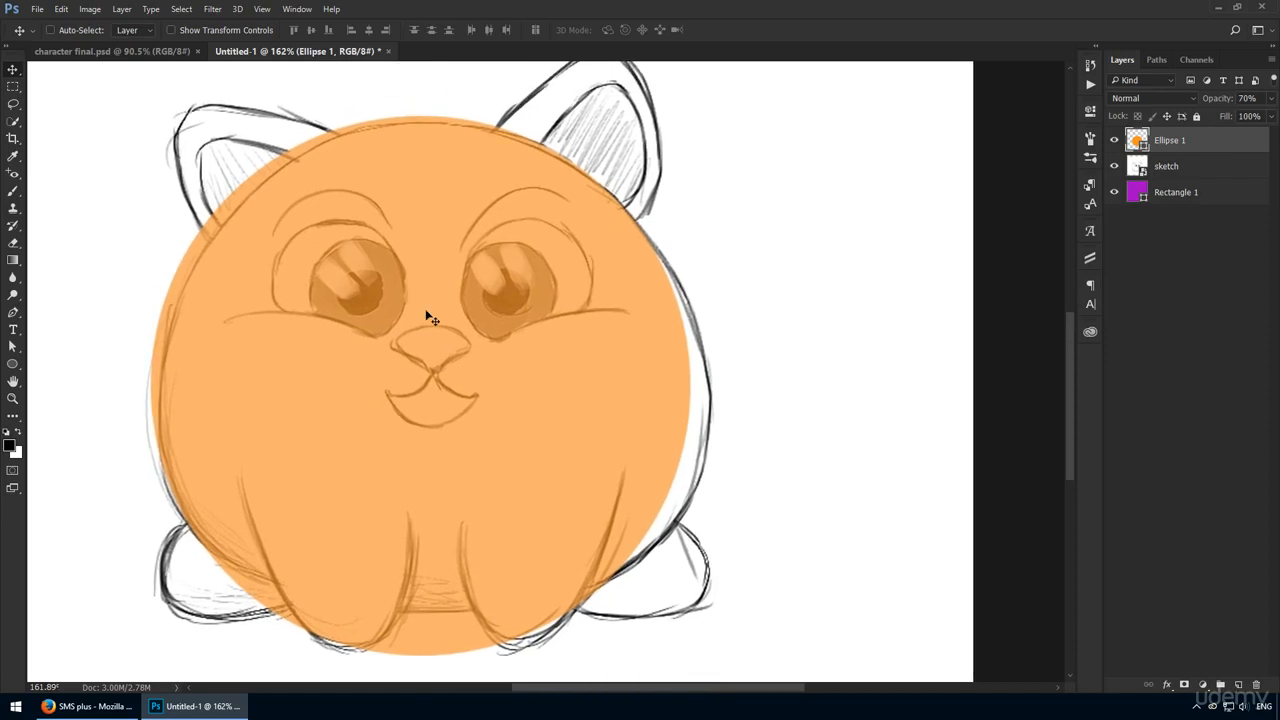
key(ctrl+t)
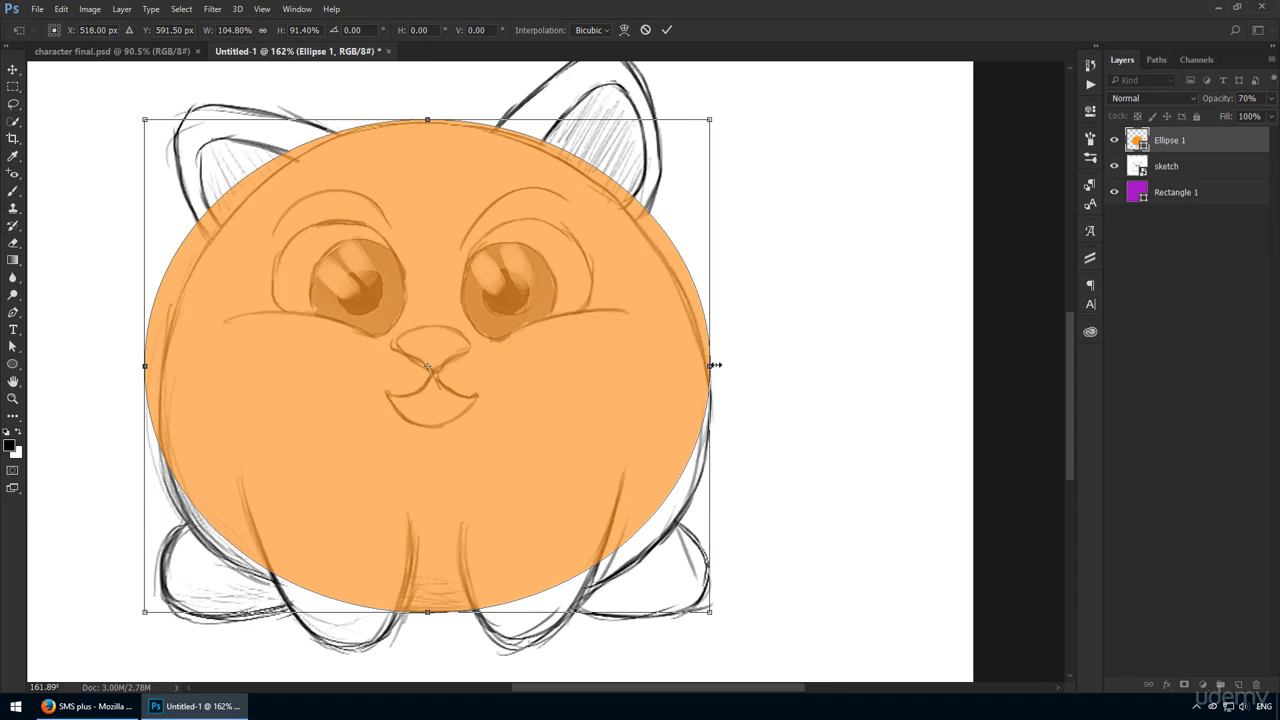
drag(712, 365, 717, 365)
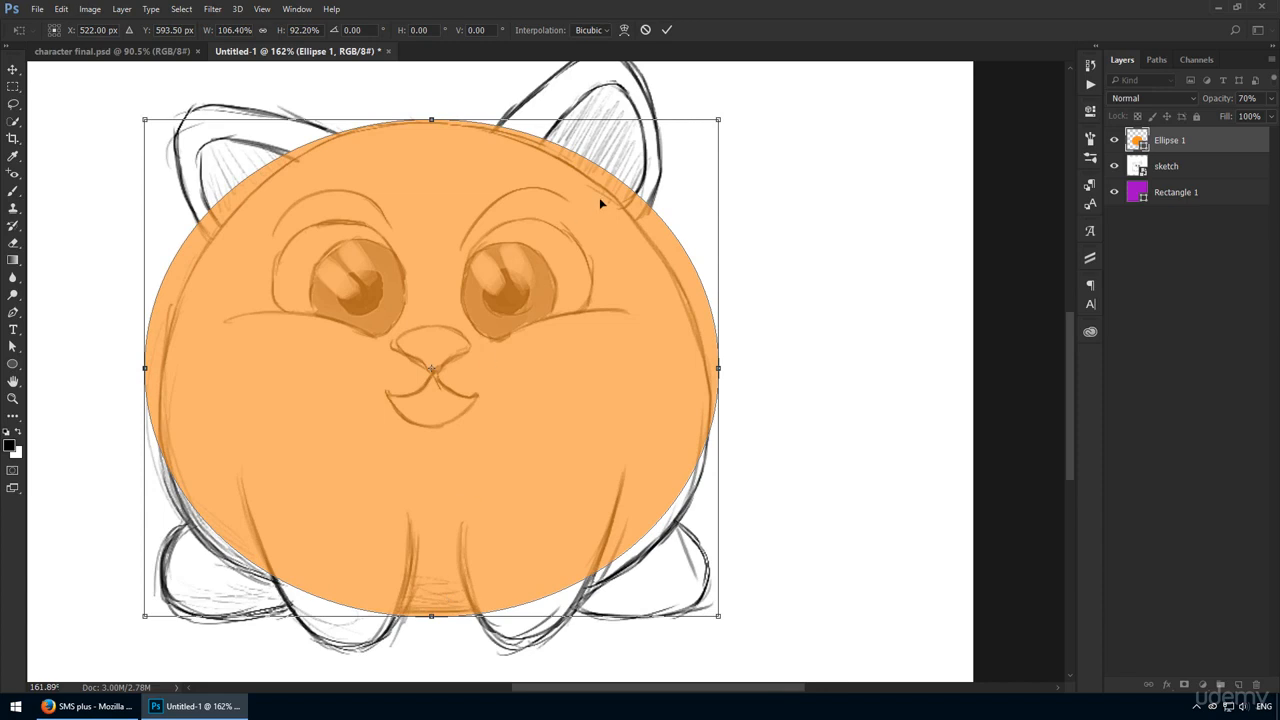
click(625, 29)
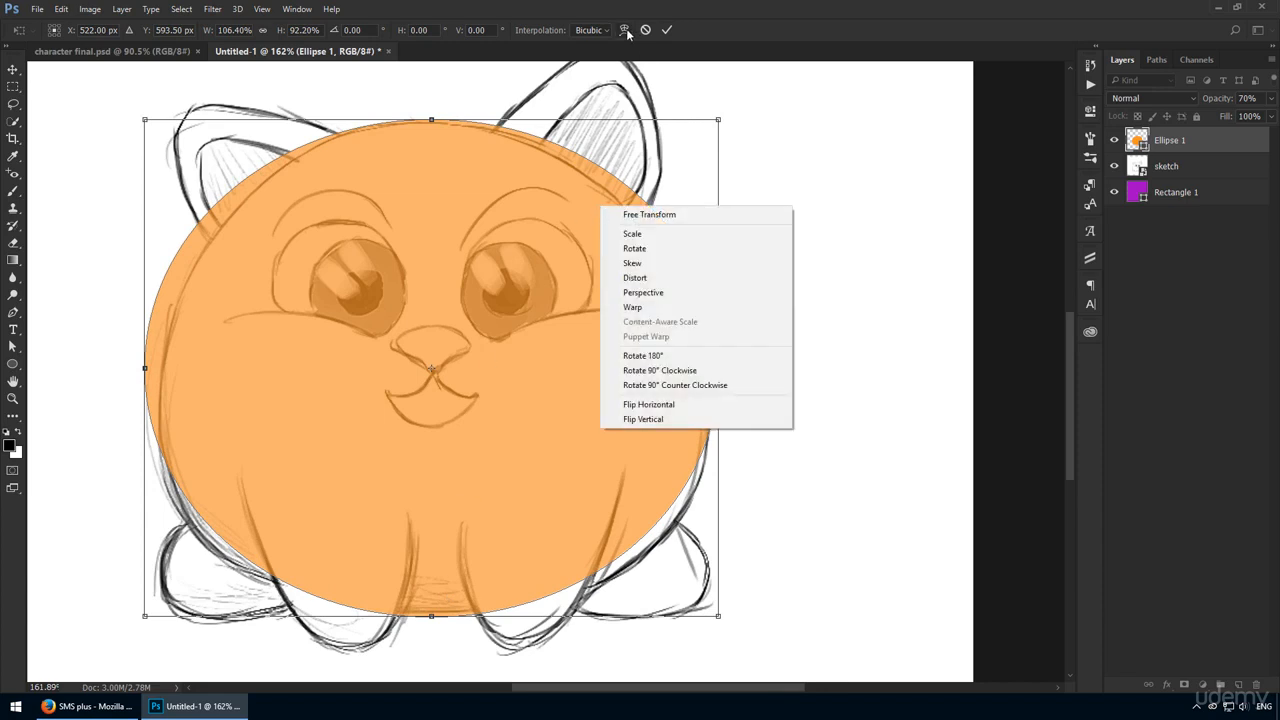
Warp the orange circle into a fuller, squarer body following the sketch.
click(633, 307)
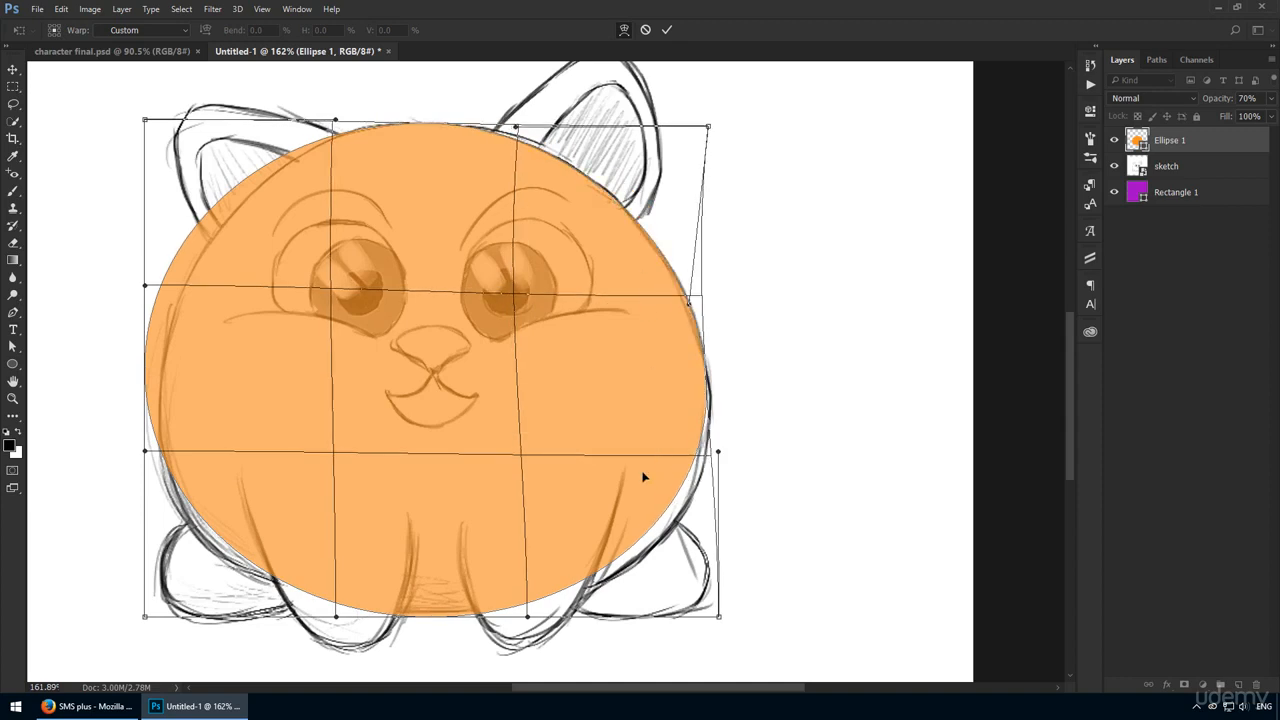
drag(718, 452, 735, 482)
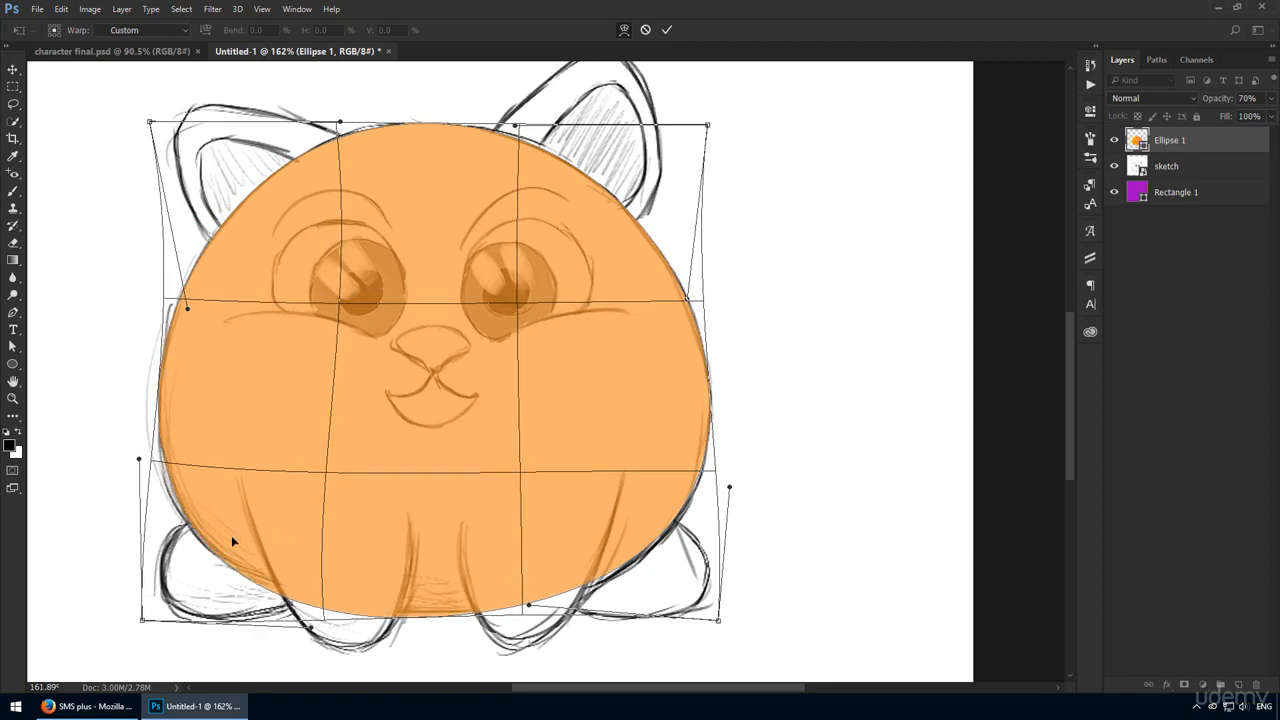
mouse_move(593, 510)
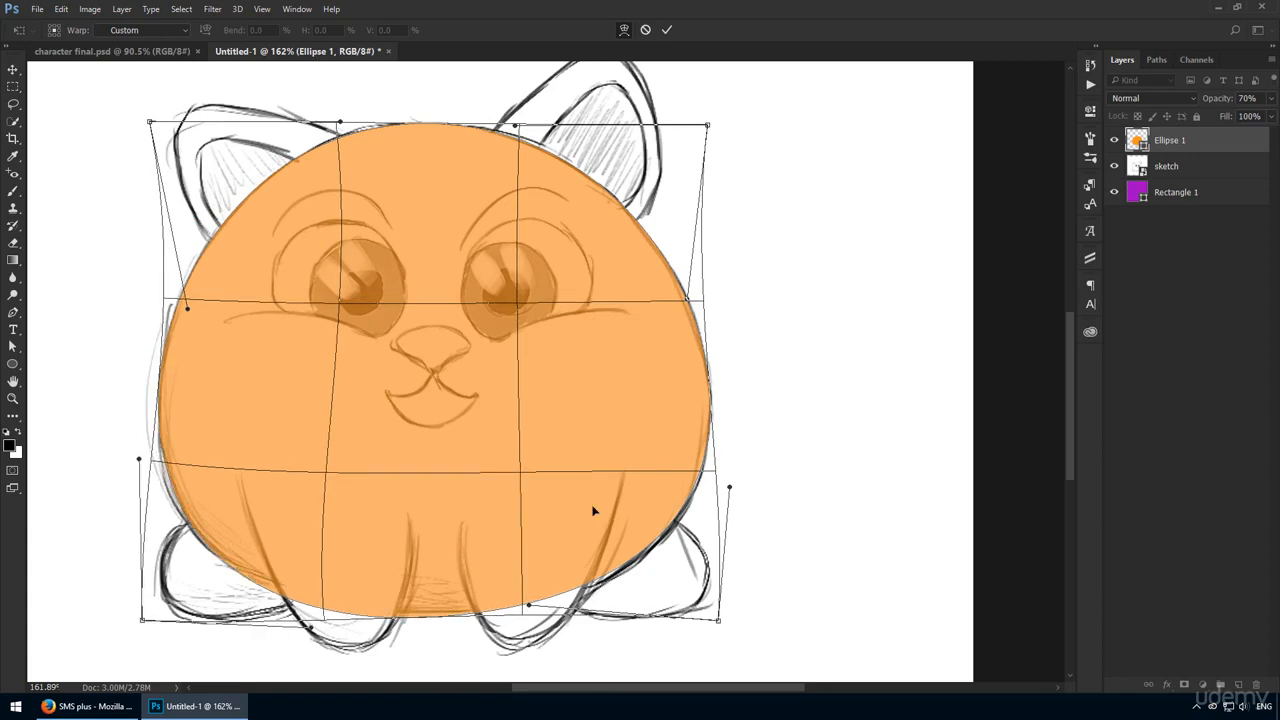
mouse_move(490, 420)
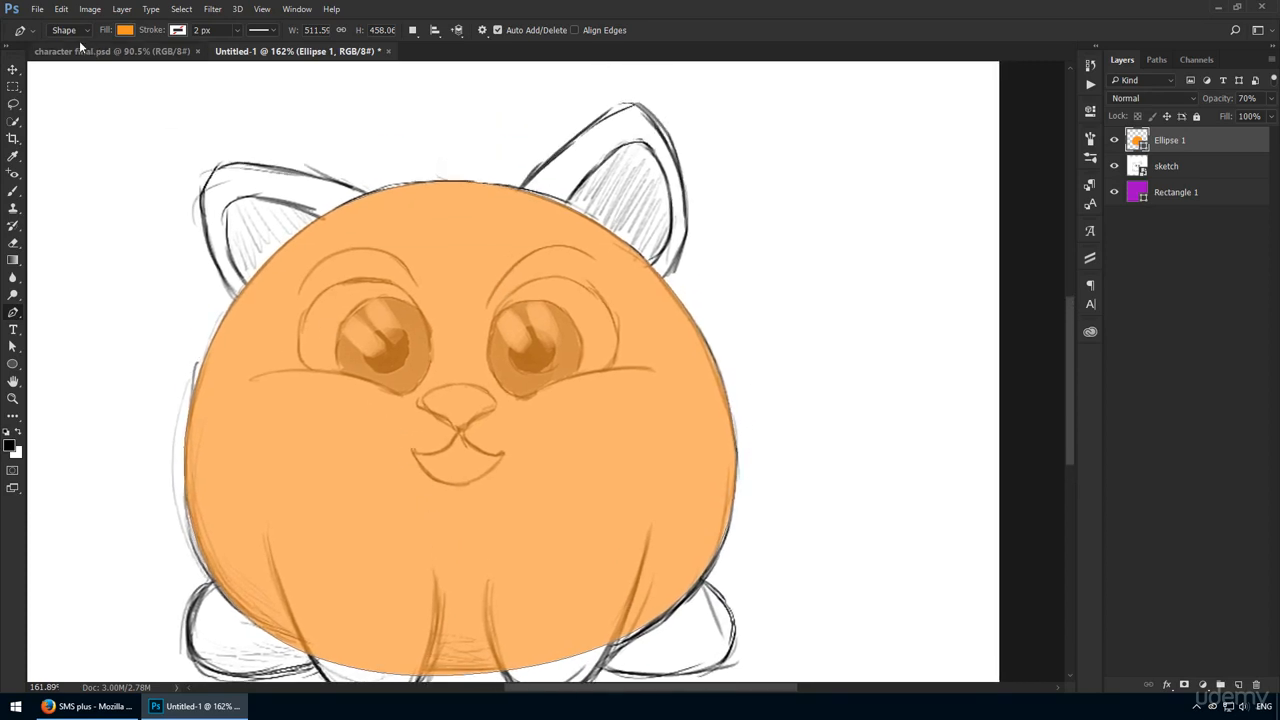
Trace the left ear as a 70%-opaque Pen shape and refine its top curve.
click(125, 30)
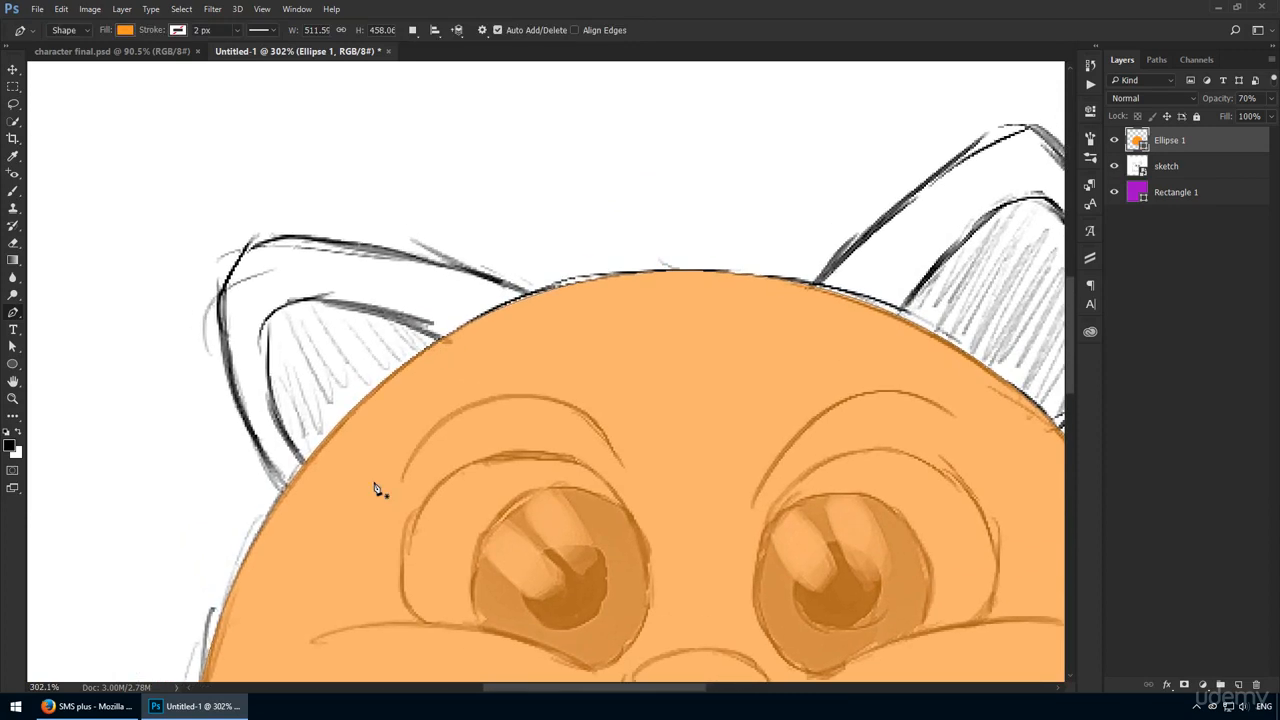
mouse_move(318, 532)
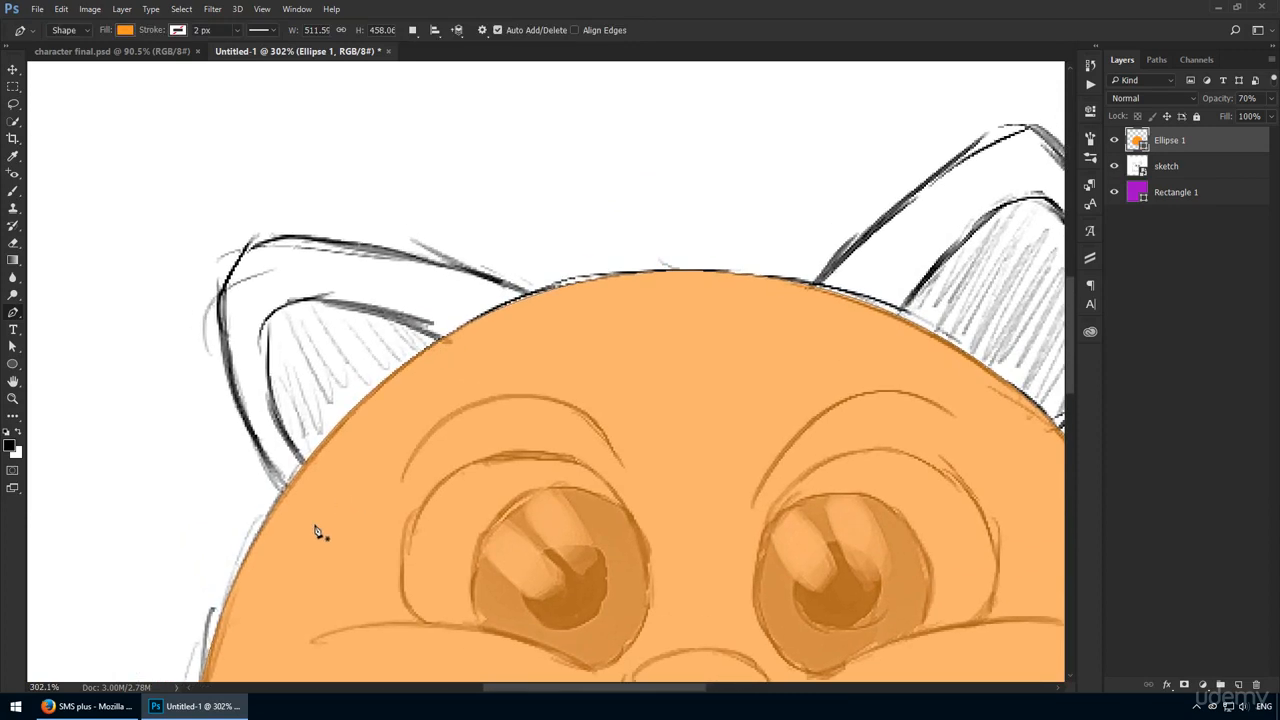
mouse_move(518, 333)
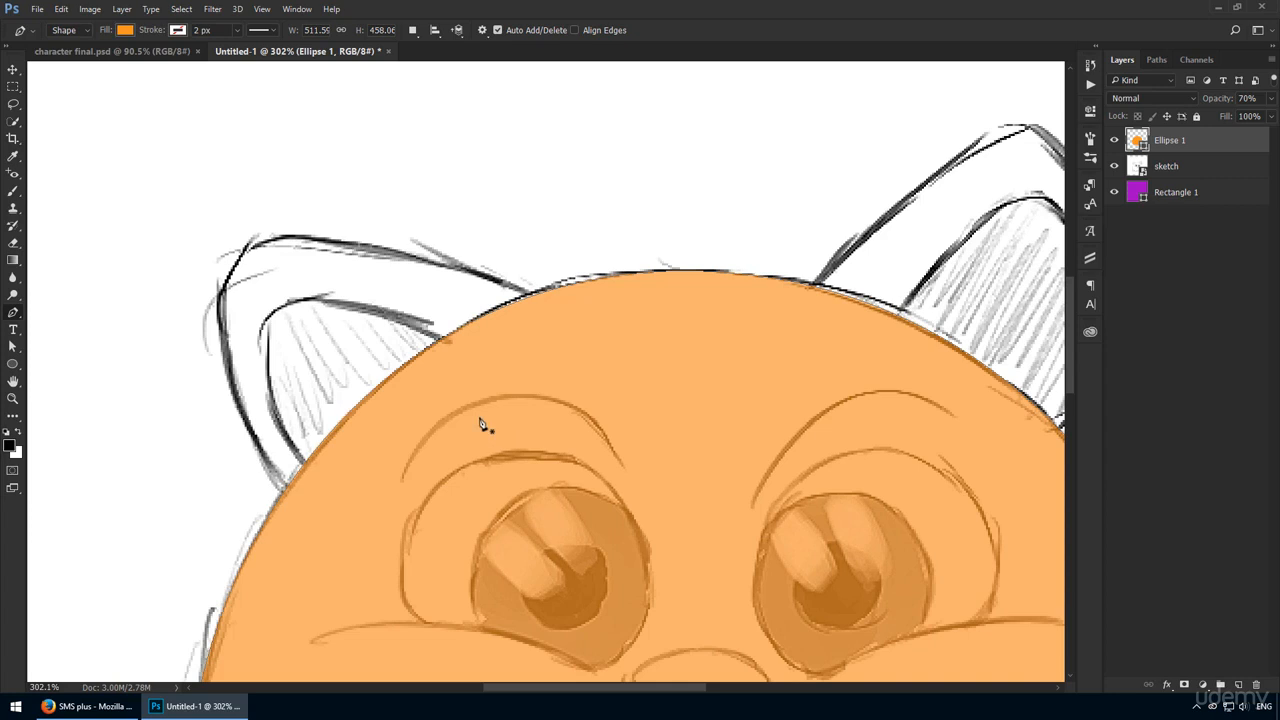
mouse_move(310, 513)
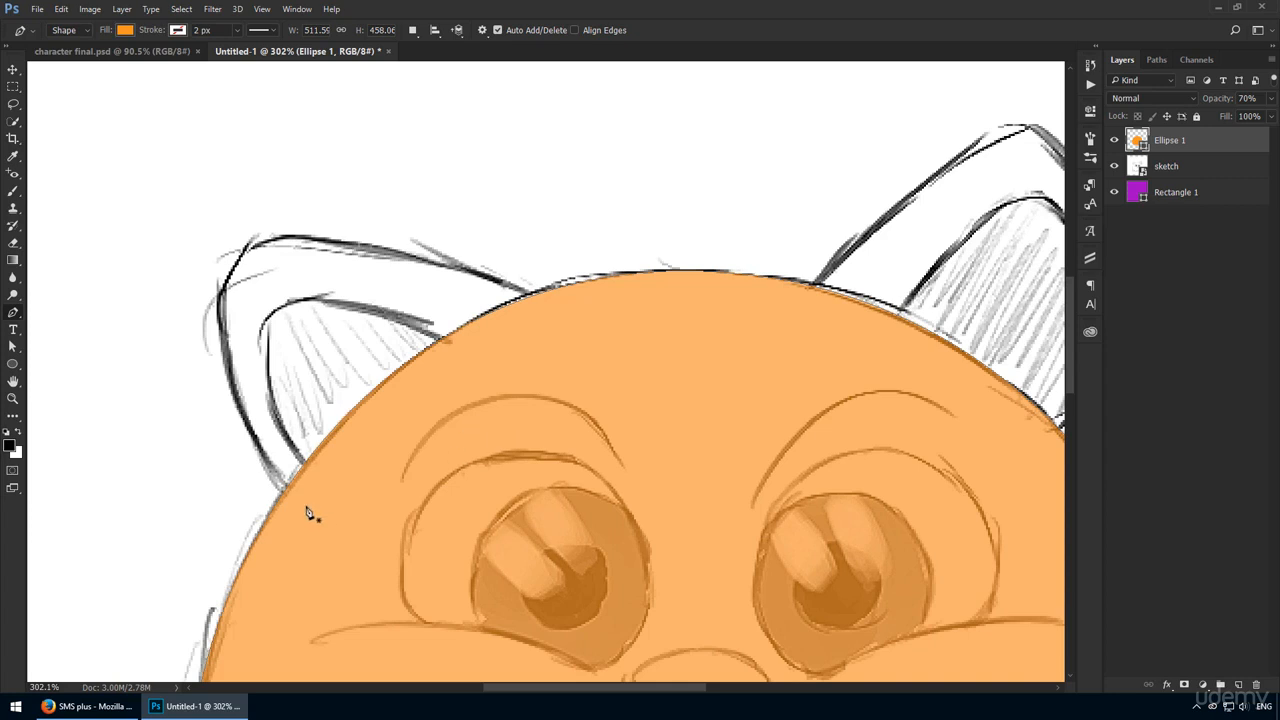
mouse_move(316, 517)
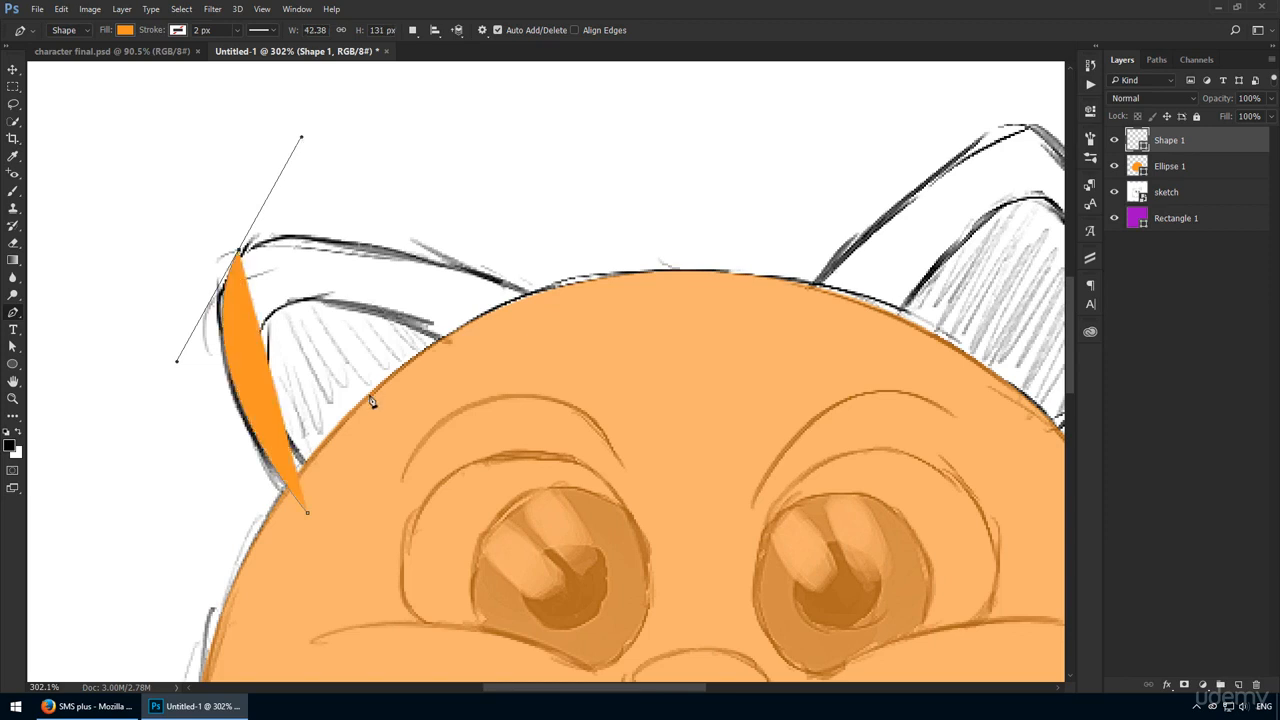
mouse_move(280, 248)
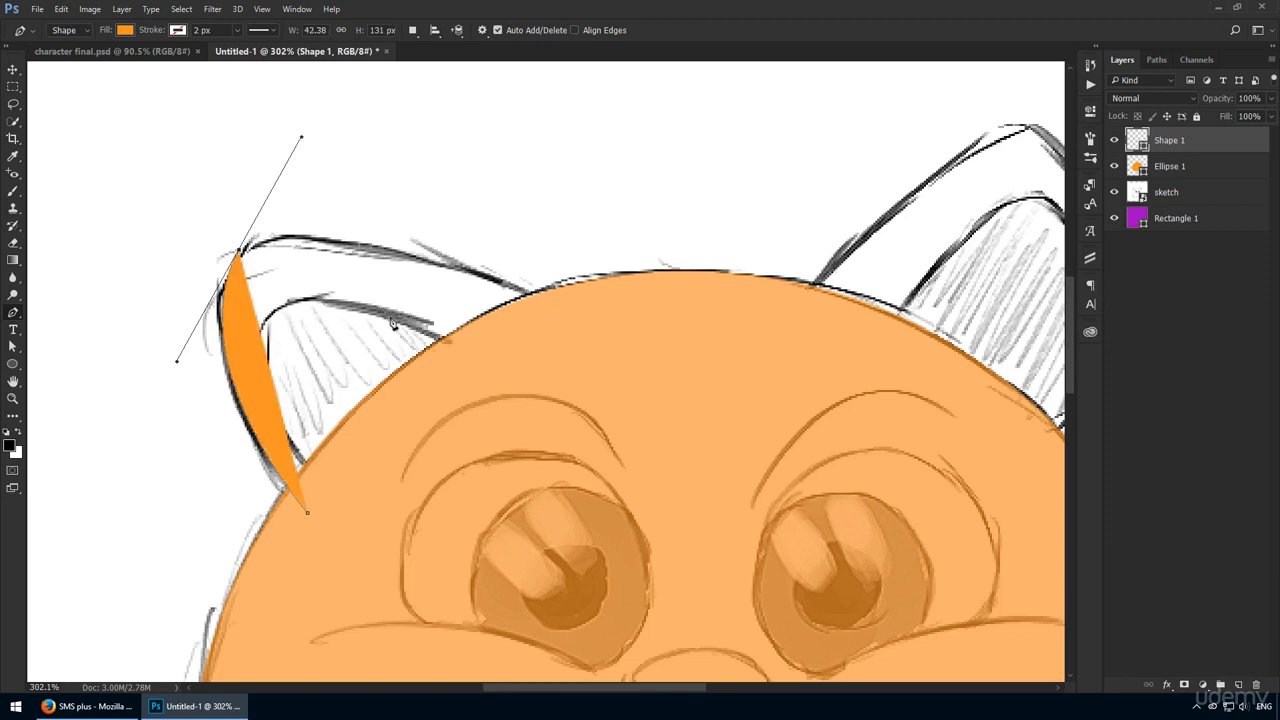
key(7)
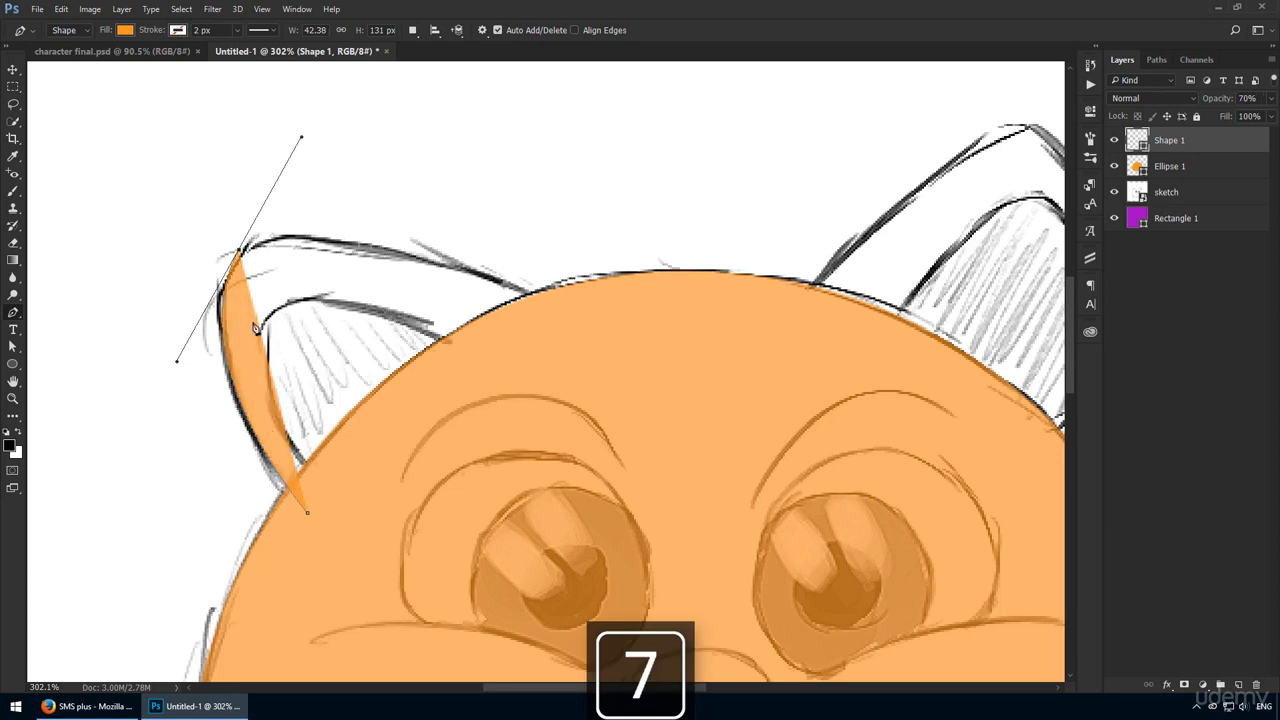
mouse_move(542, 311)
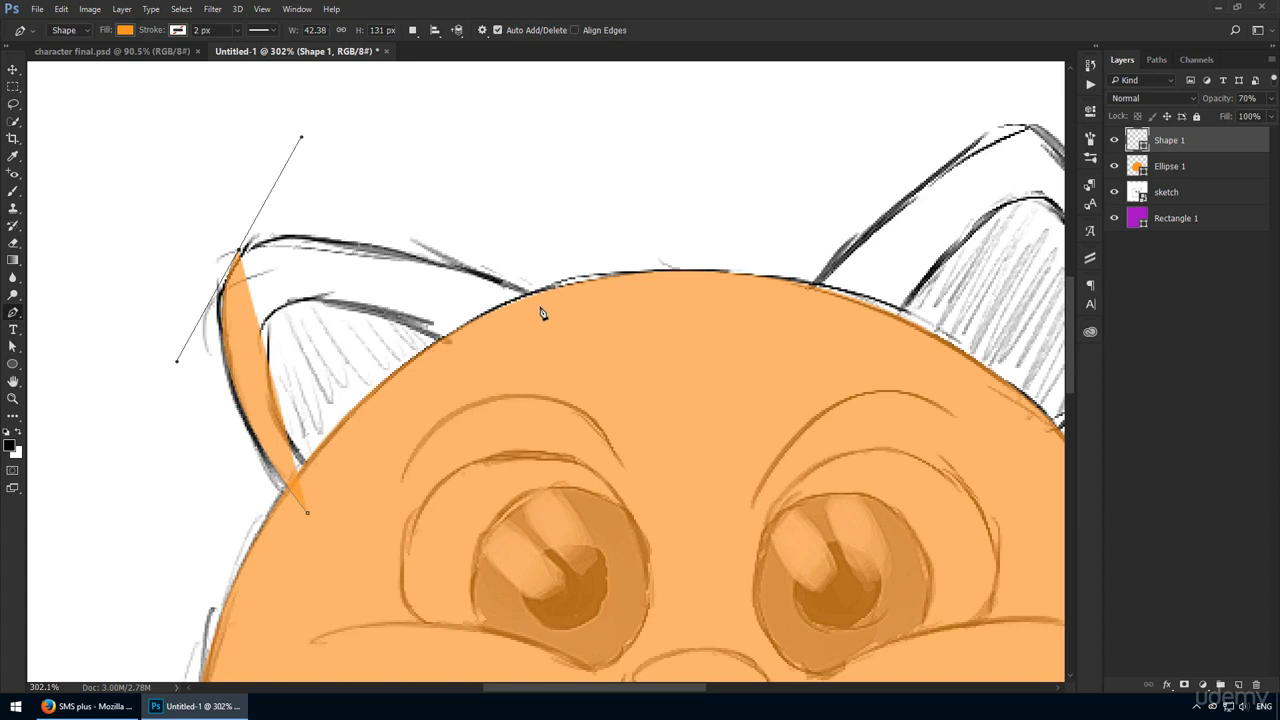
drag(543, 313, 648, 355)
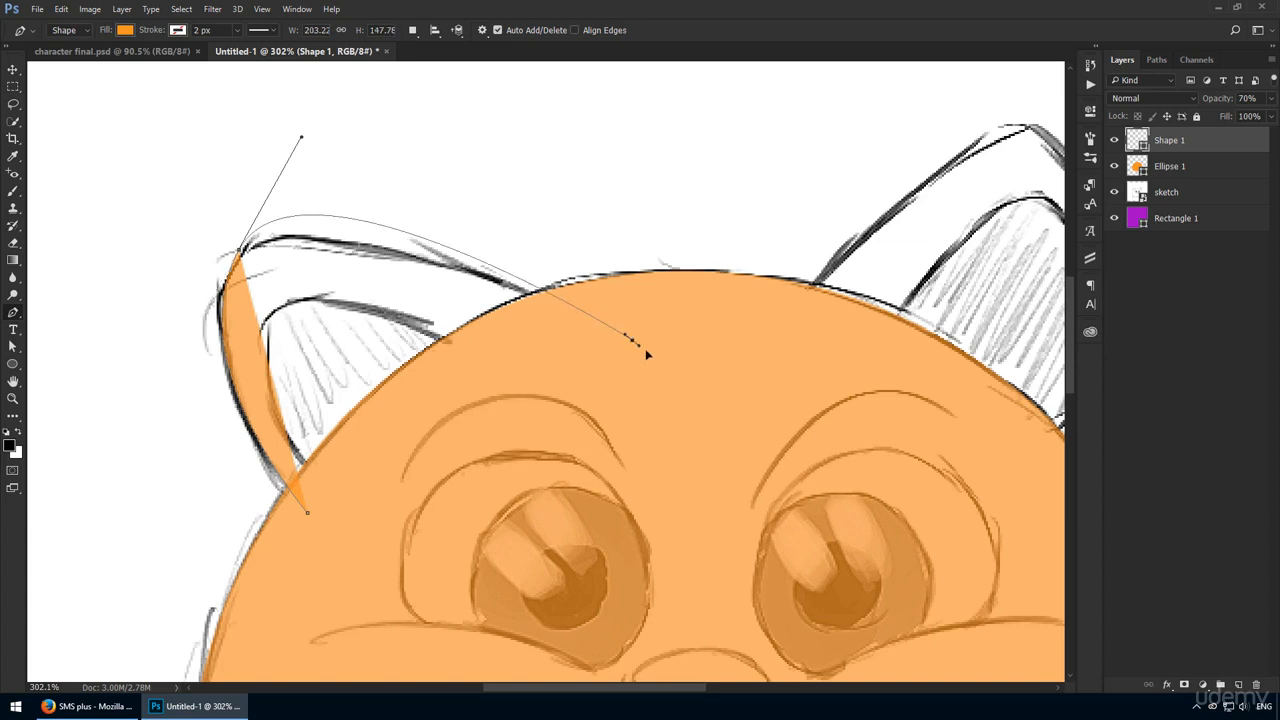
drag(648, 355, 643, 370)
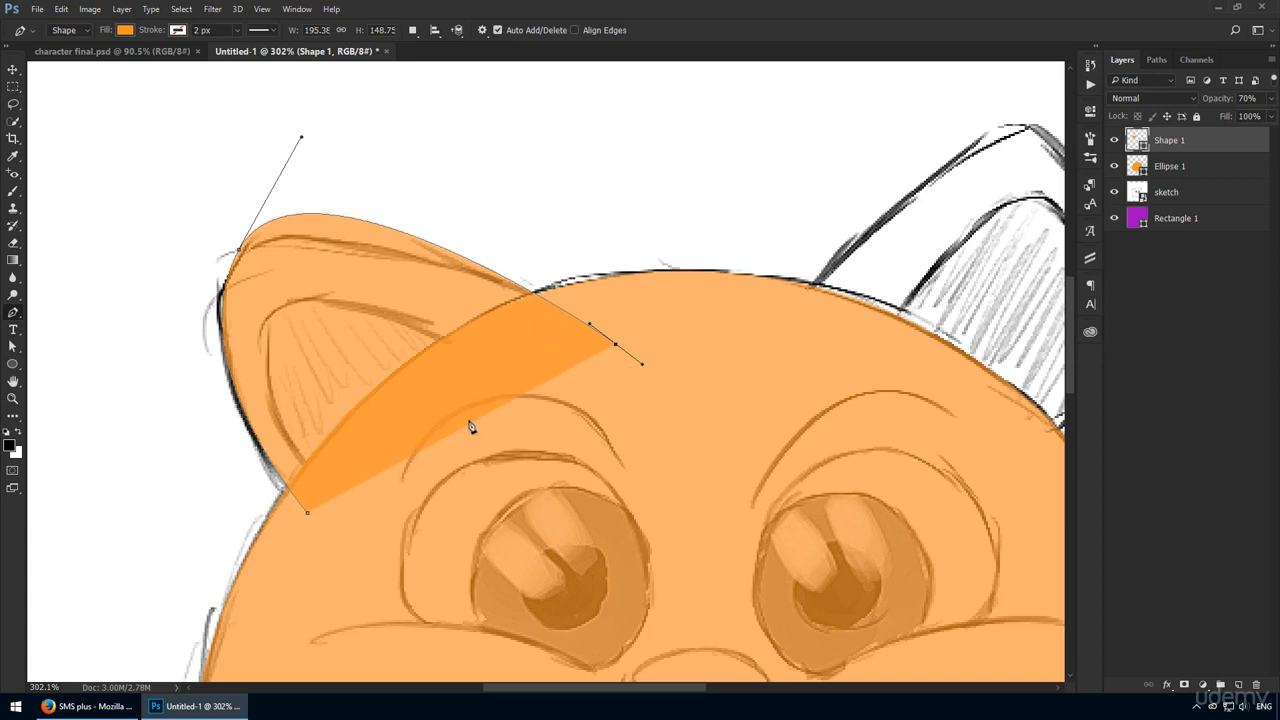
key(Ctrl)
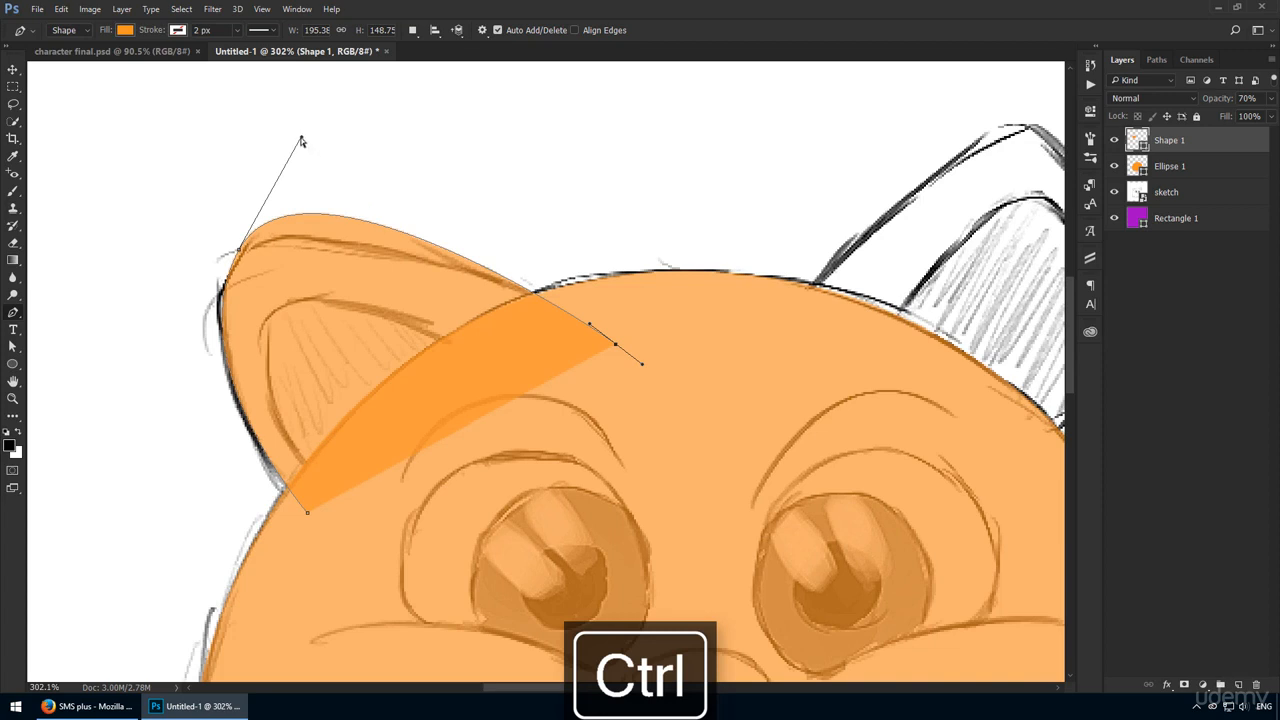
drag(302, 140, 268, 203)
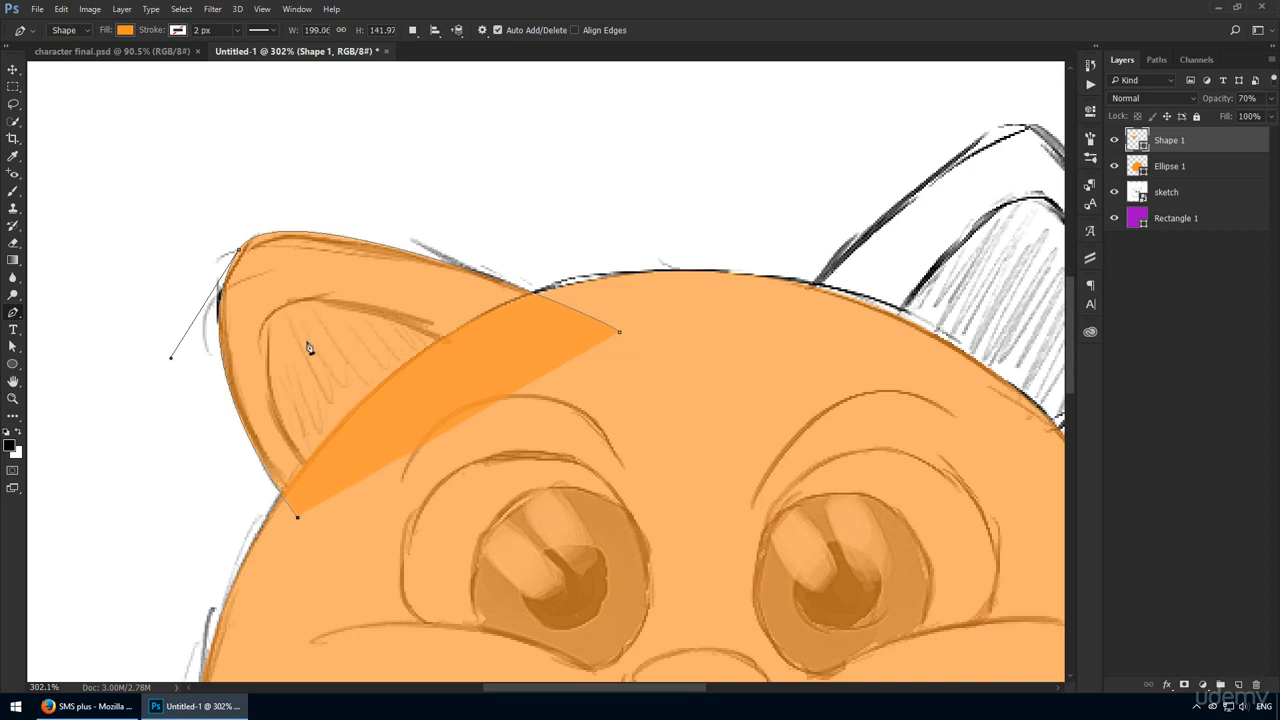
mouse_move(302, 525)
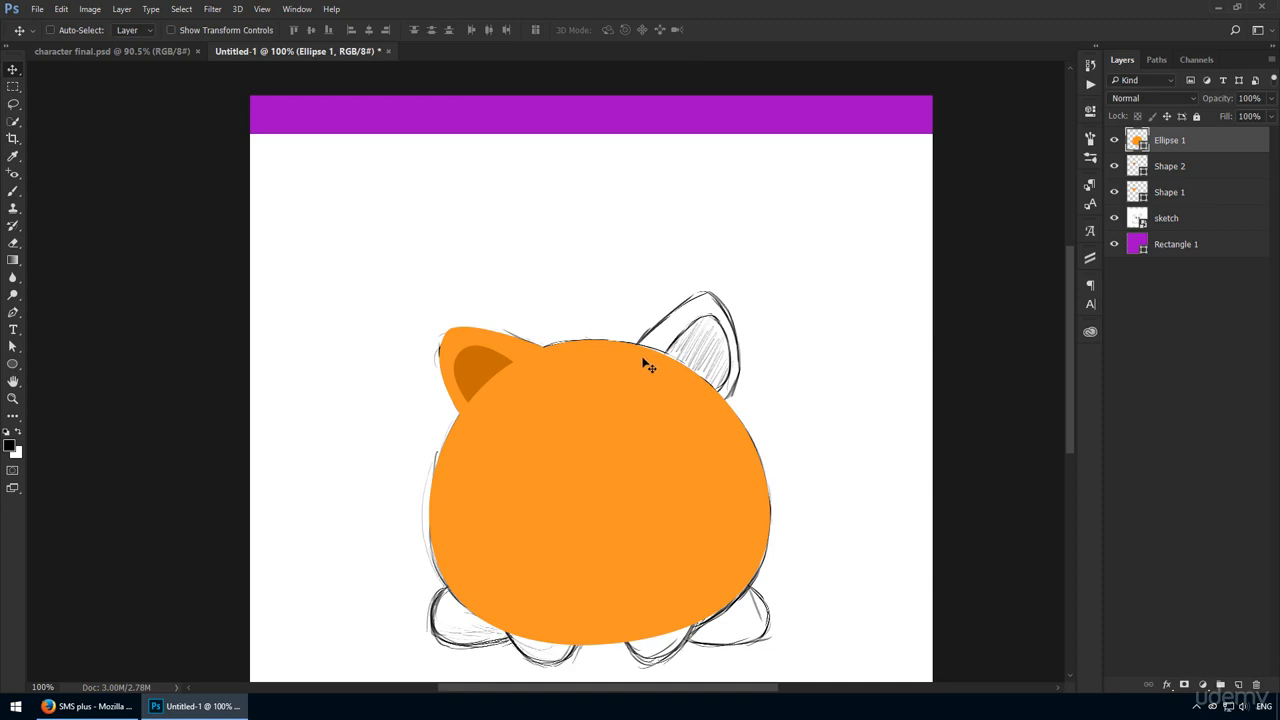
mouse_move(597, 348)
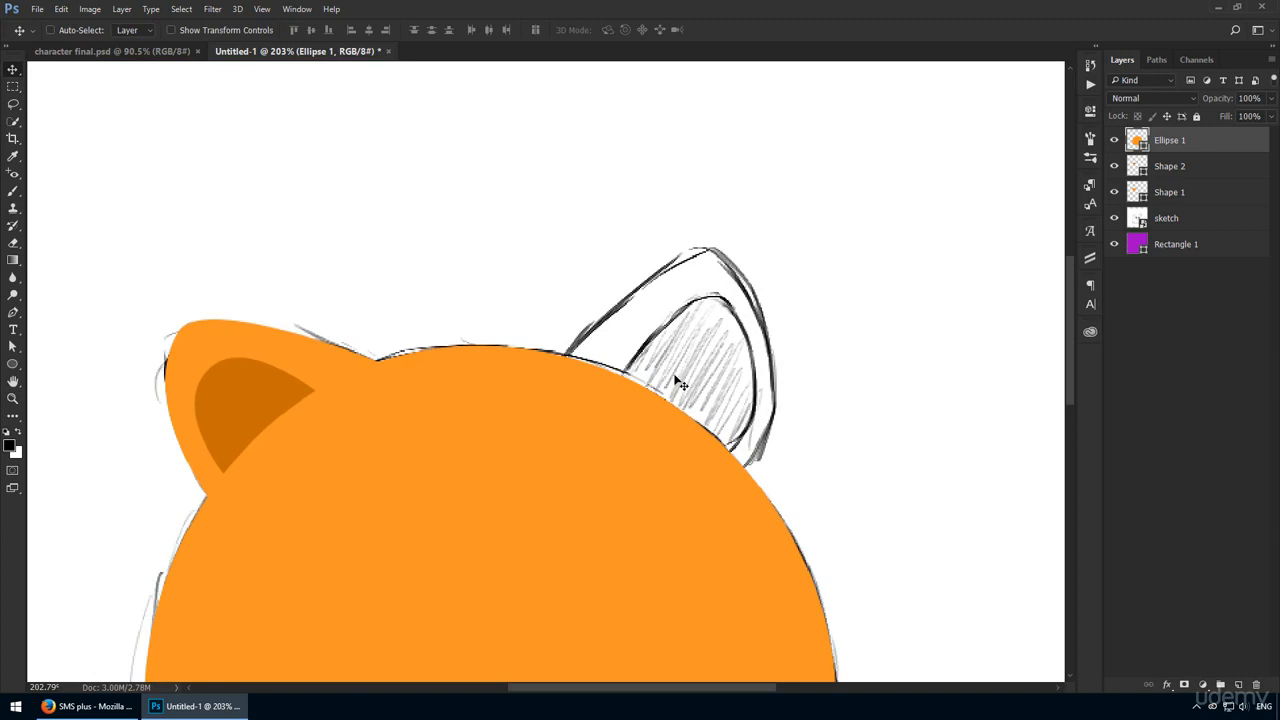
mouse_move(652, 315)
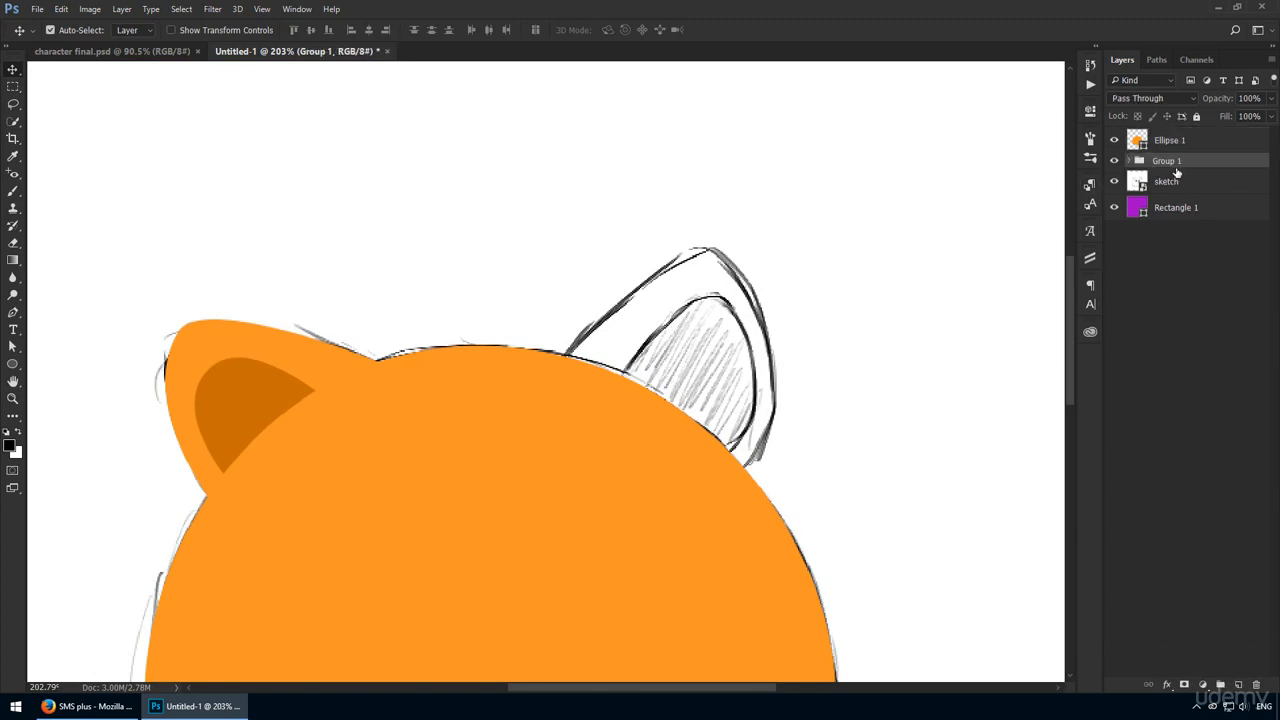
Rename the group holding the two left-ear shapes to 'ear'.
double_click(1167, 160)
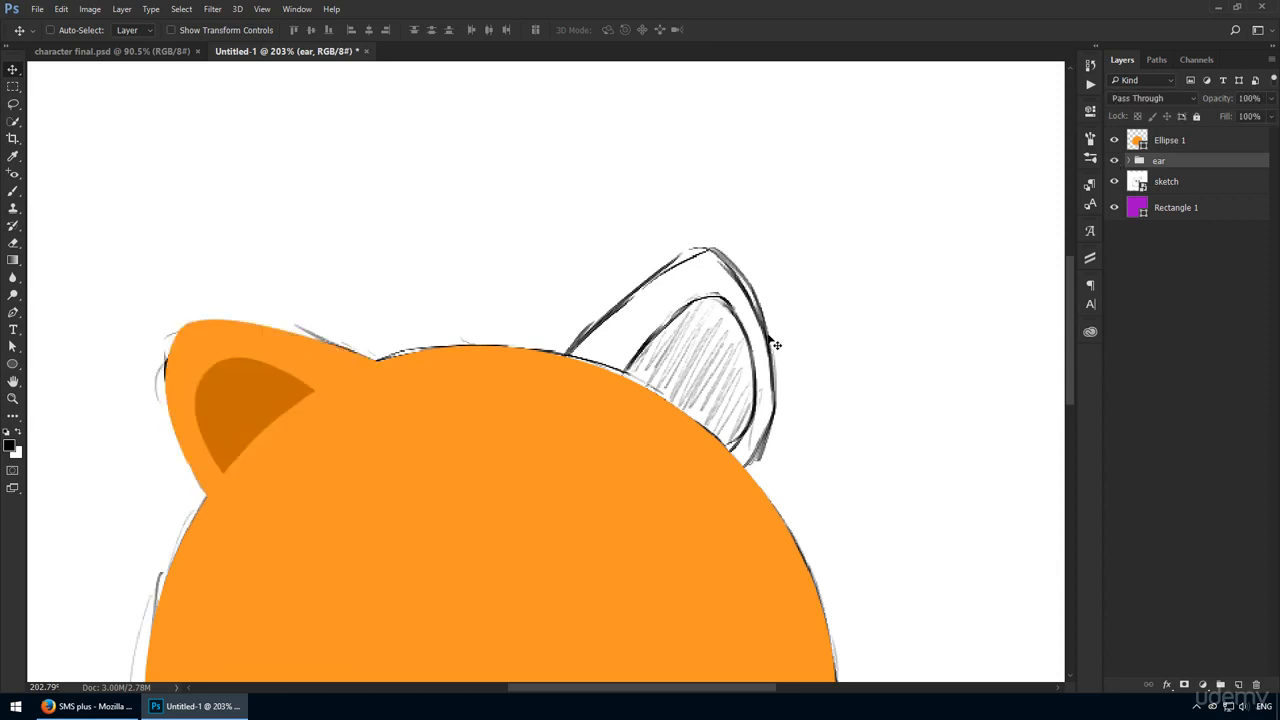
mouse_move(712, 342)
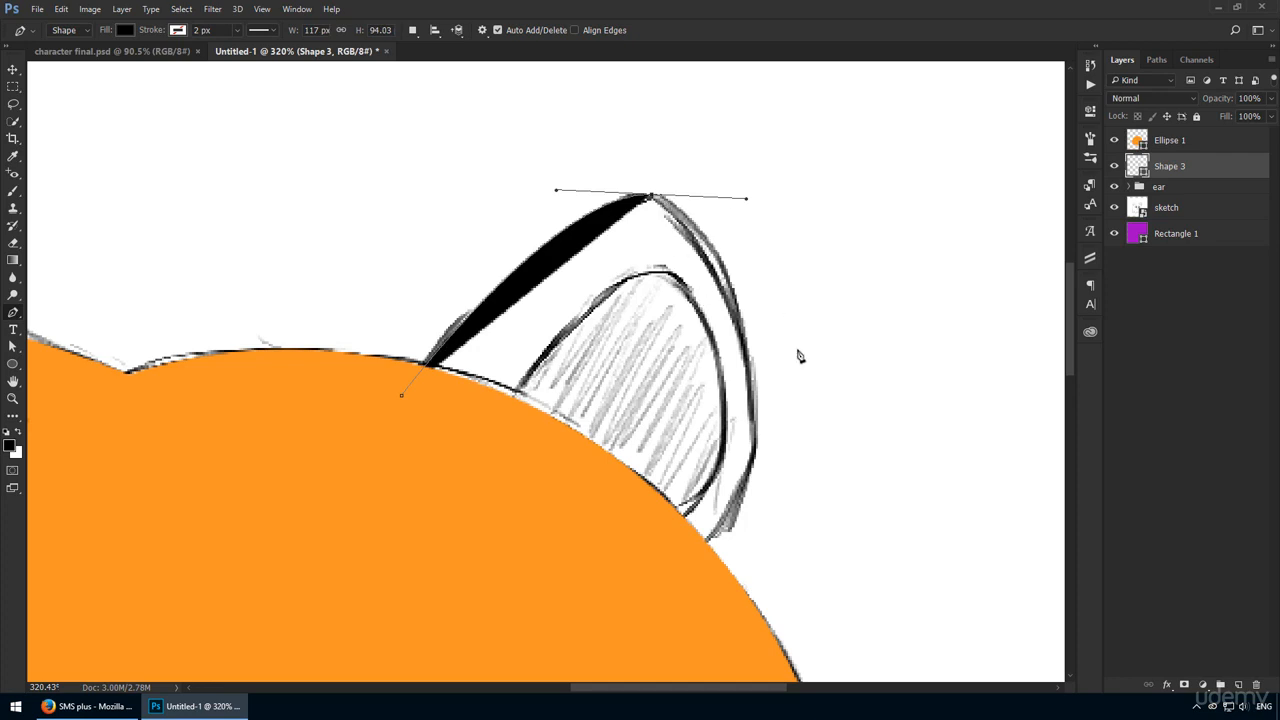
mouse_move(760, 254)
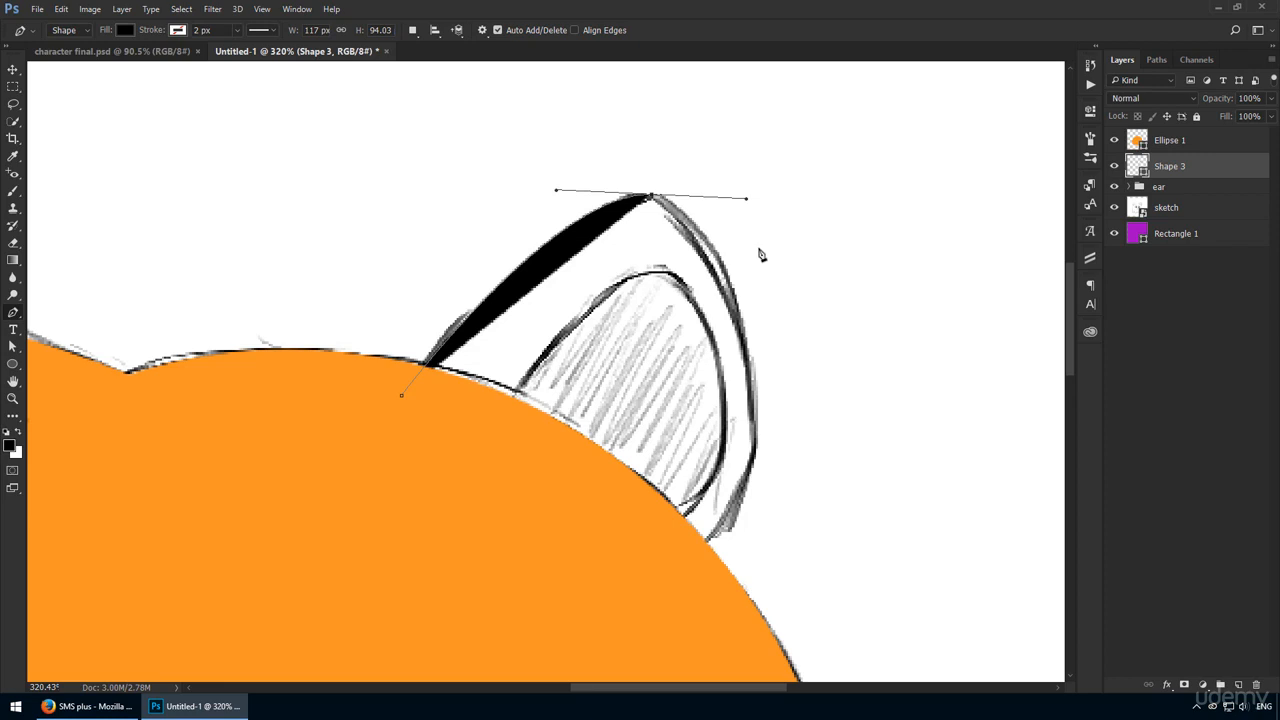
Trace the right ear outline over the sketch as a Pen shape.
key(alt)
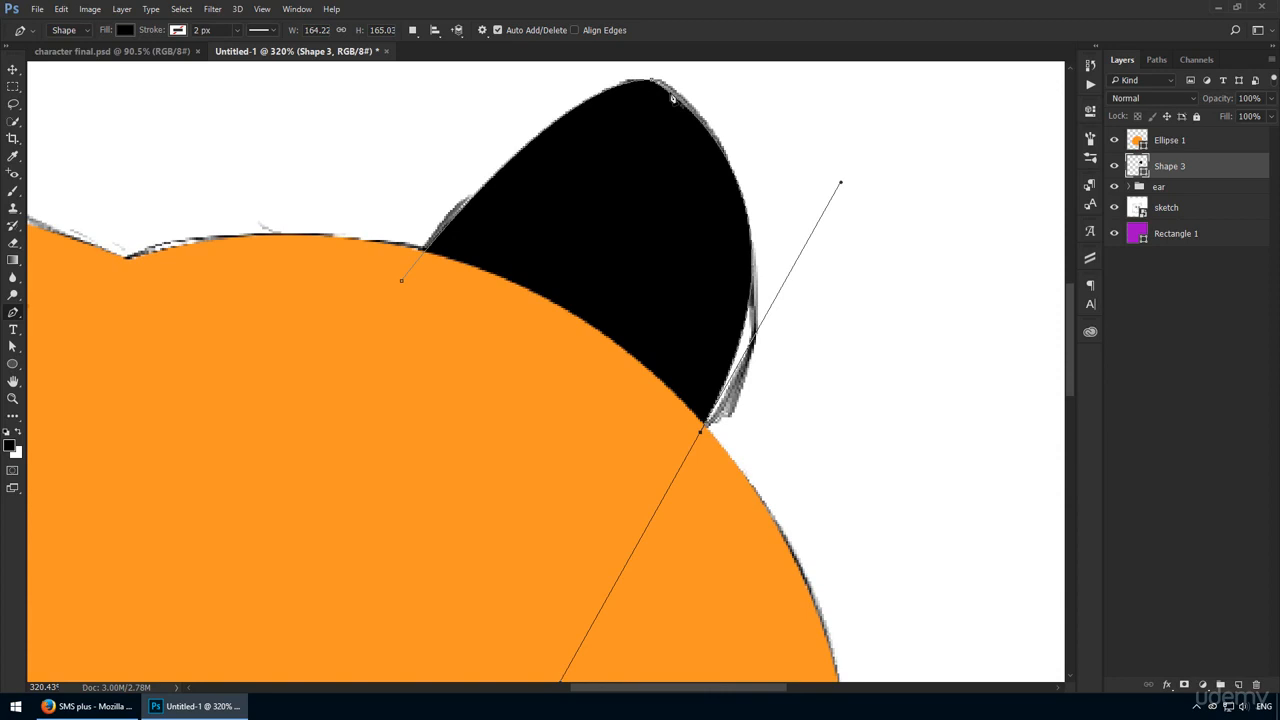
mouse_move(405, 336)
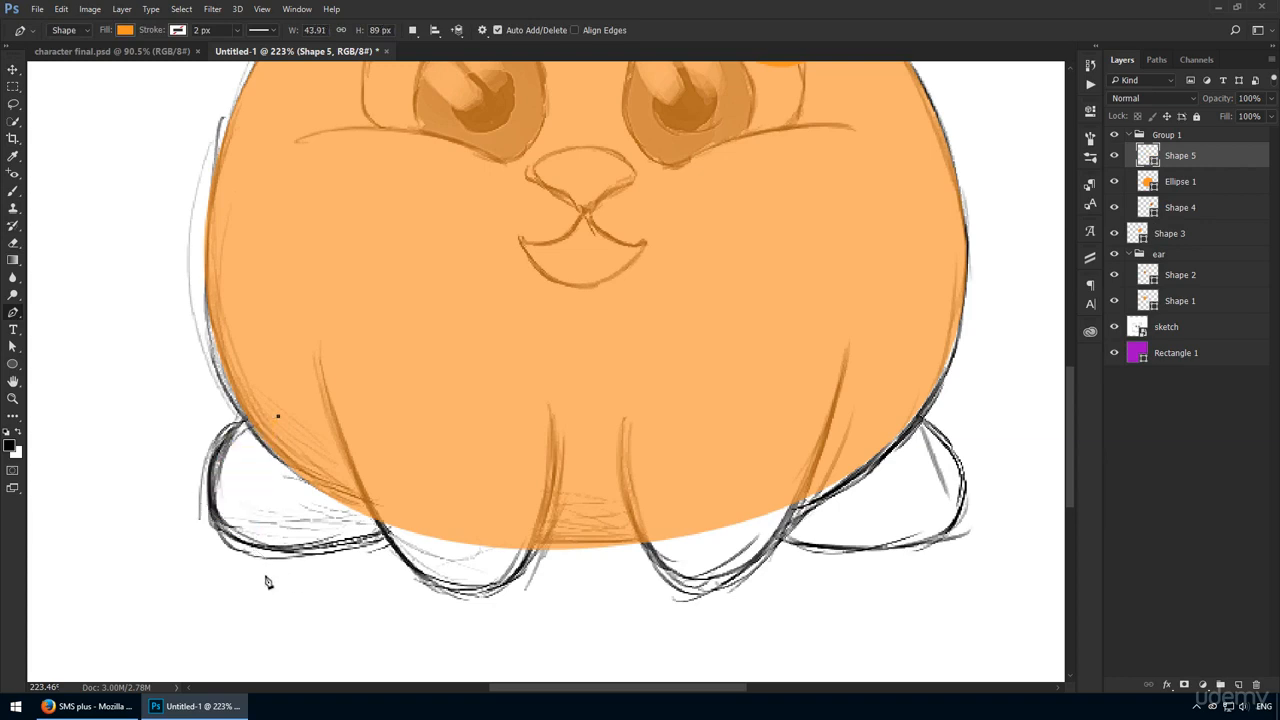
Outline a dark orange foot shape beneath the cat's body with the Pen tool.
drag(278, 415, 335, 673)
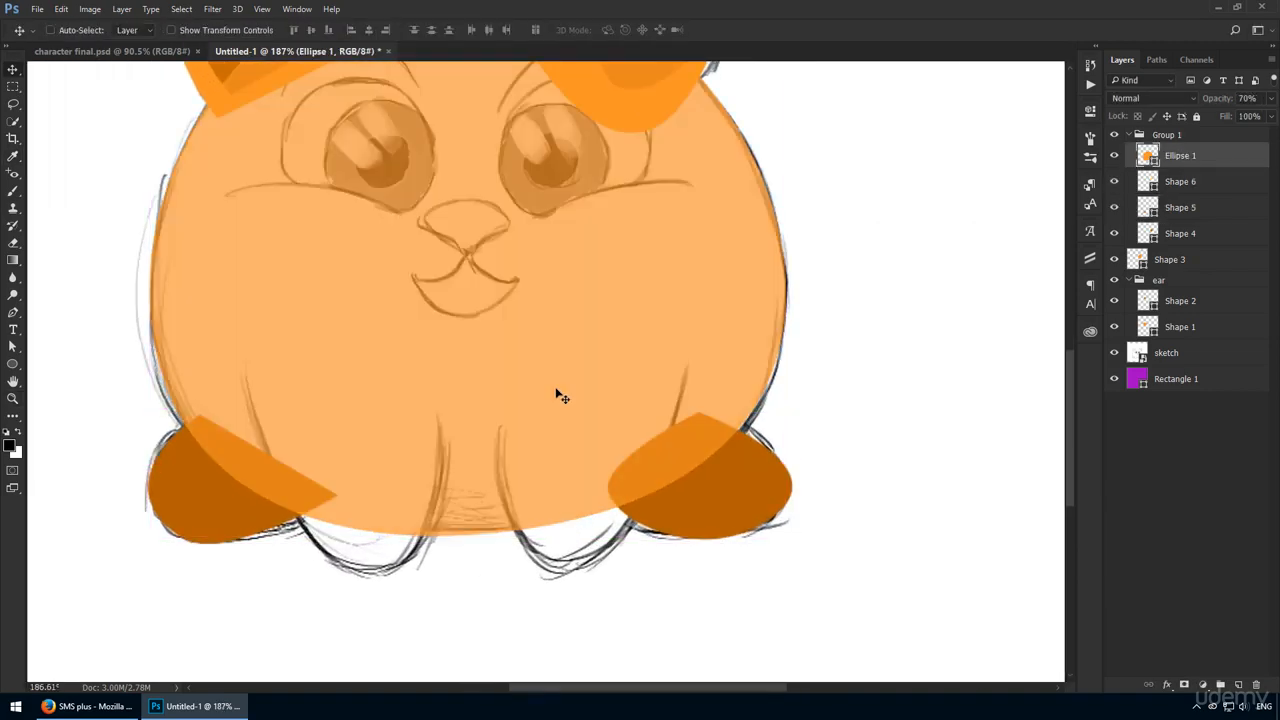
mouse_move(432, 438)
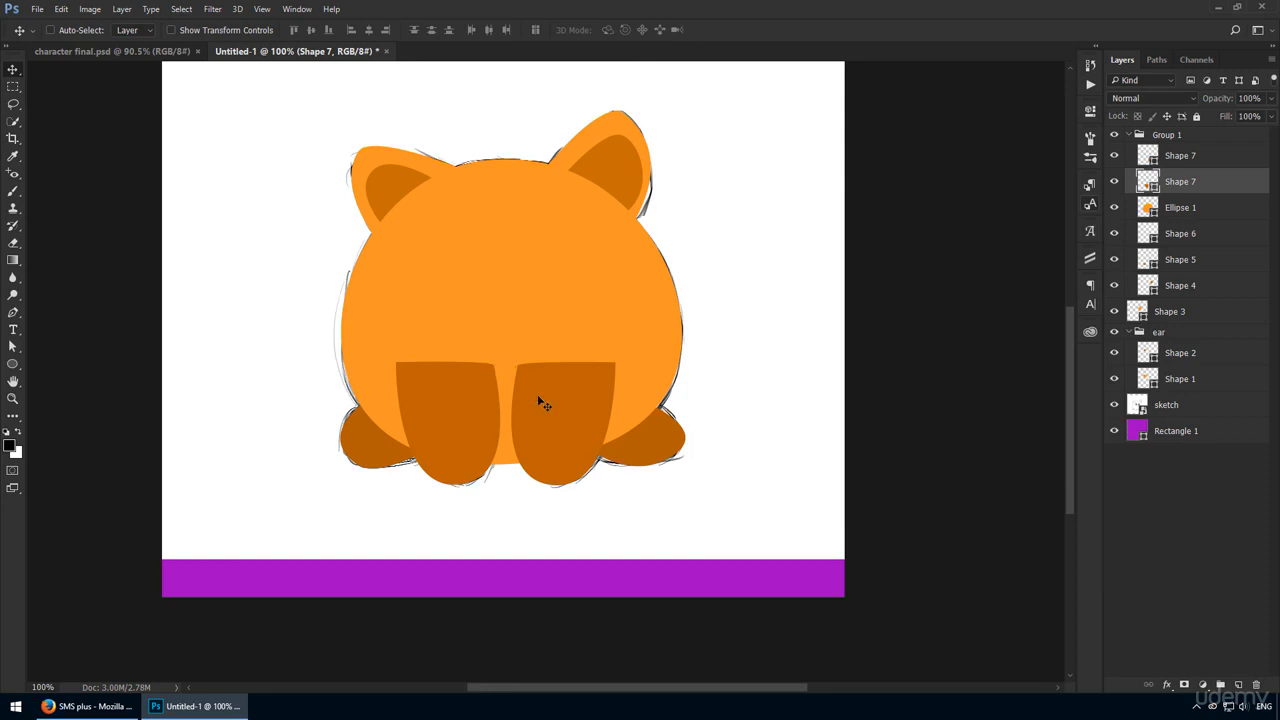
mouse_move(628, 460)
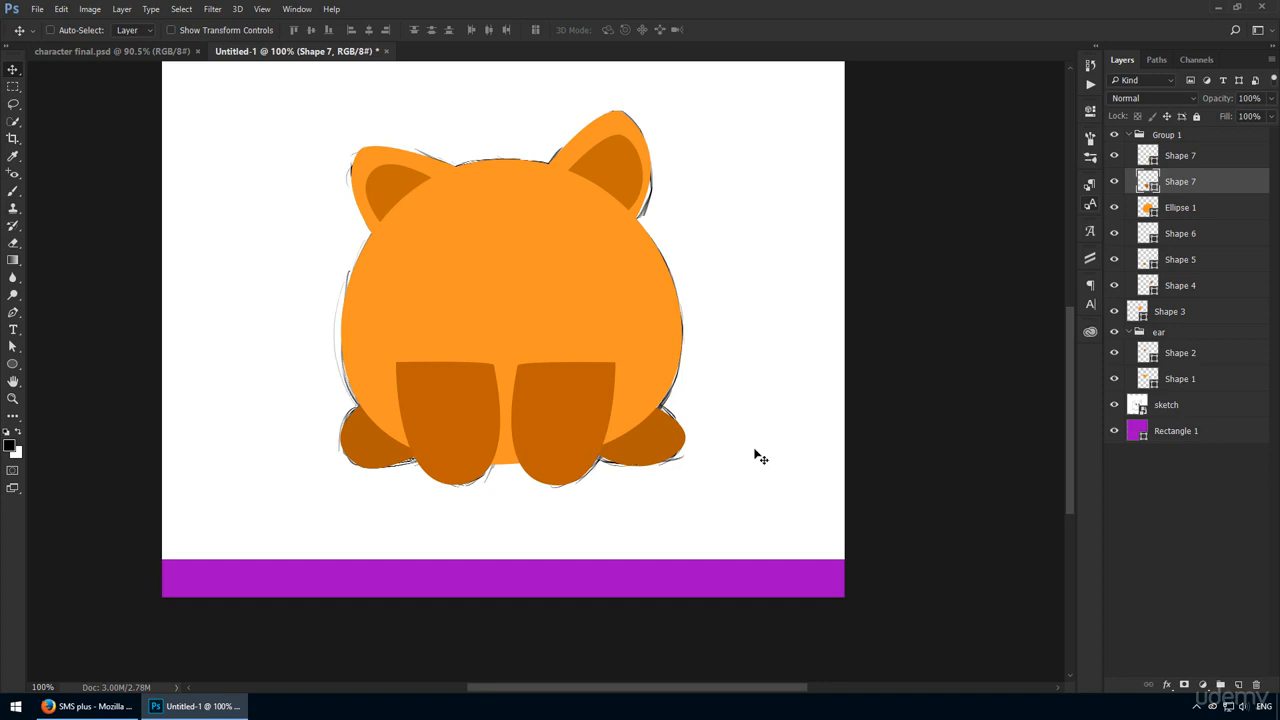
mouse_move(765, 473)
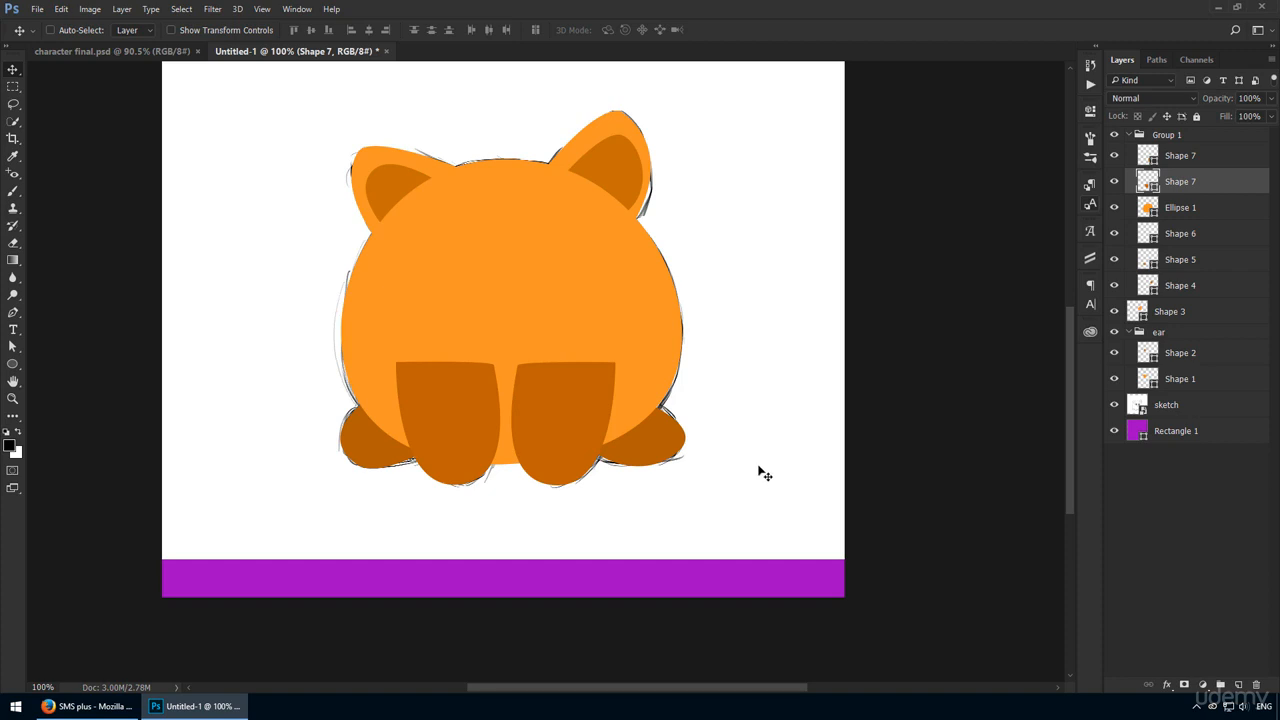
mouse_move(755, 471)
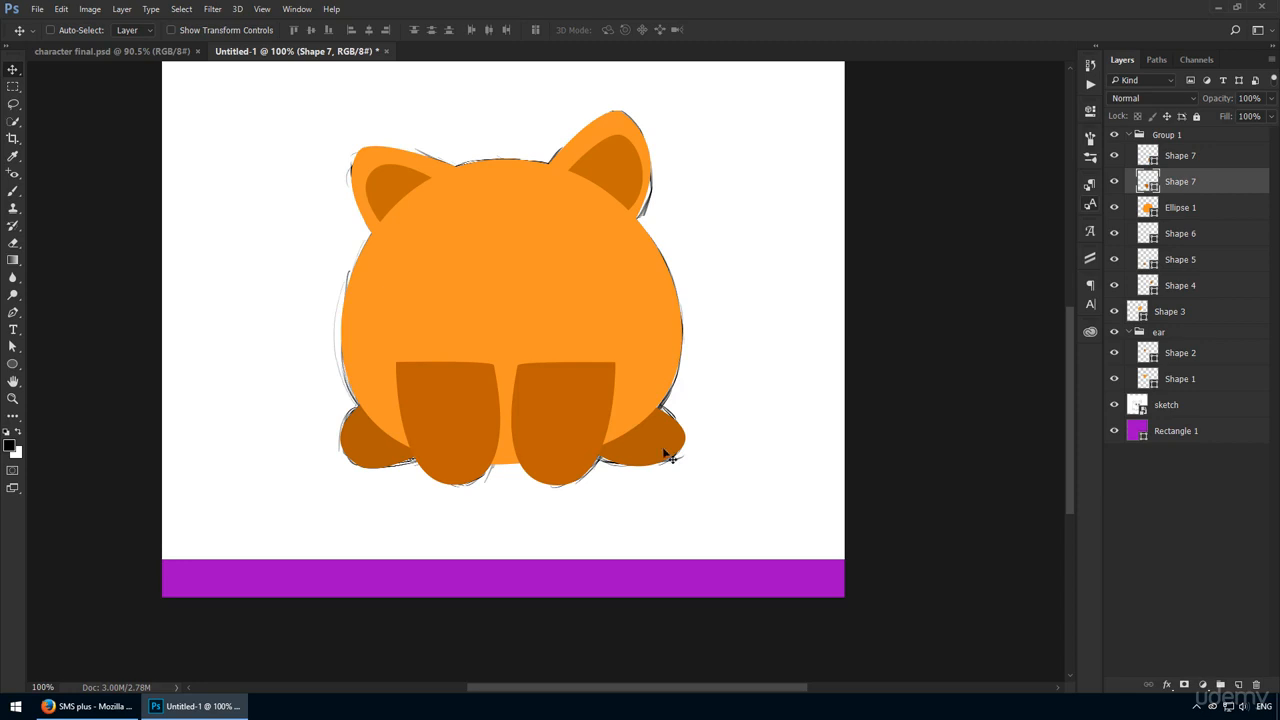
Edit the front-paw layer in the Layers panel.
double_click(1148, 233)
text(leg)
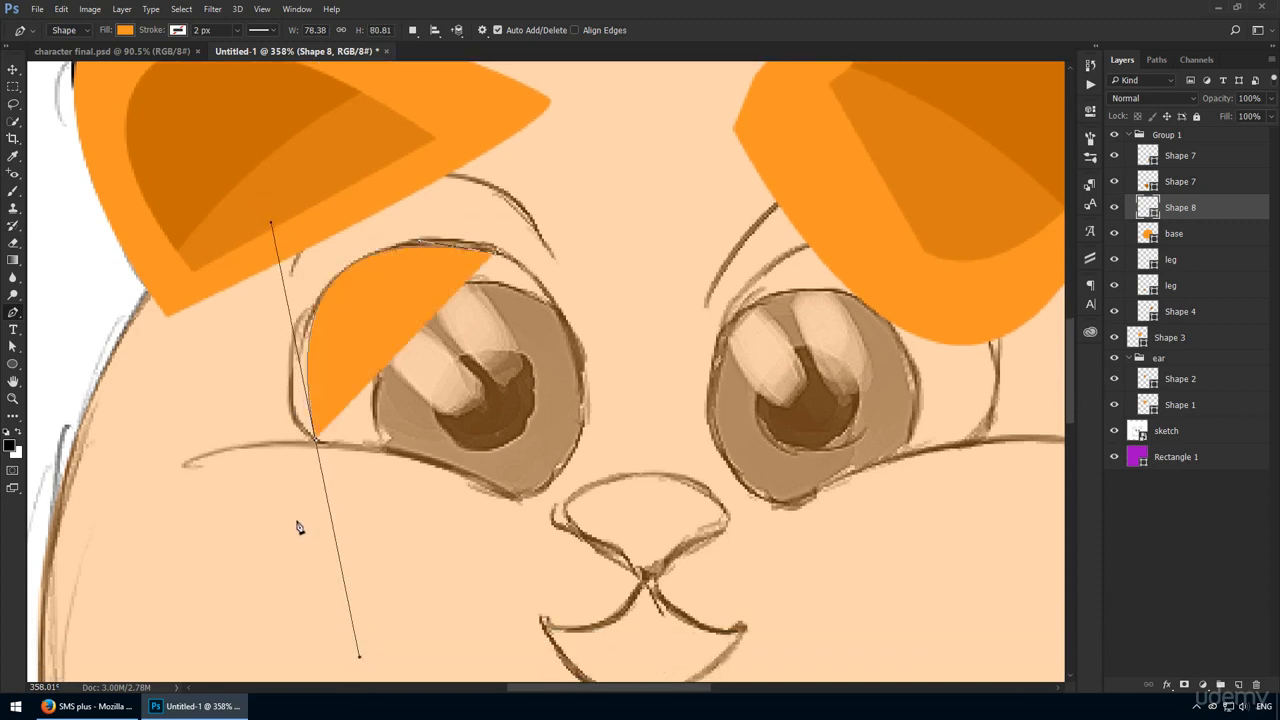
Make the traced eye shape semi-transparent with Alt+7 so the sketch shows through.
key(alt+7)
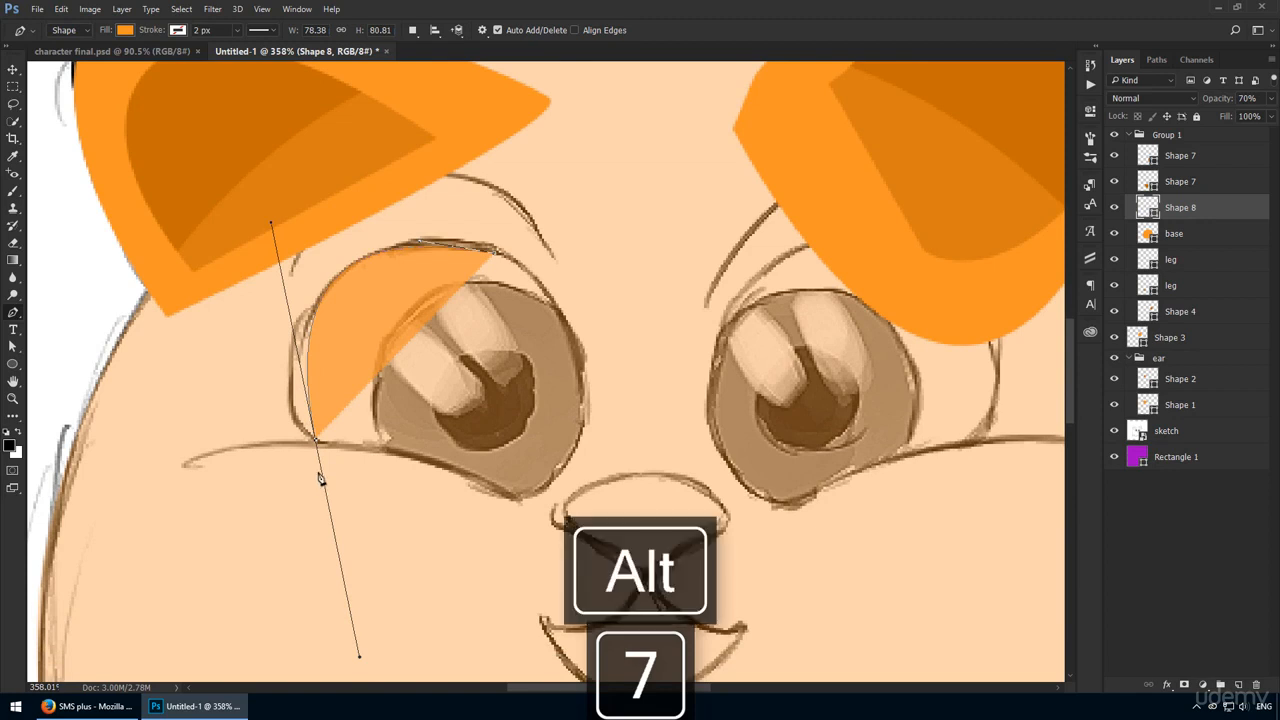
mouse_move(320, 453)
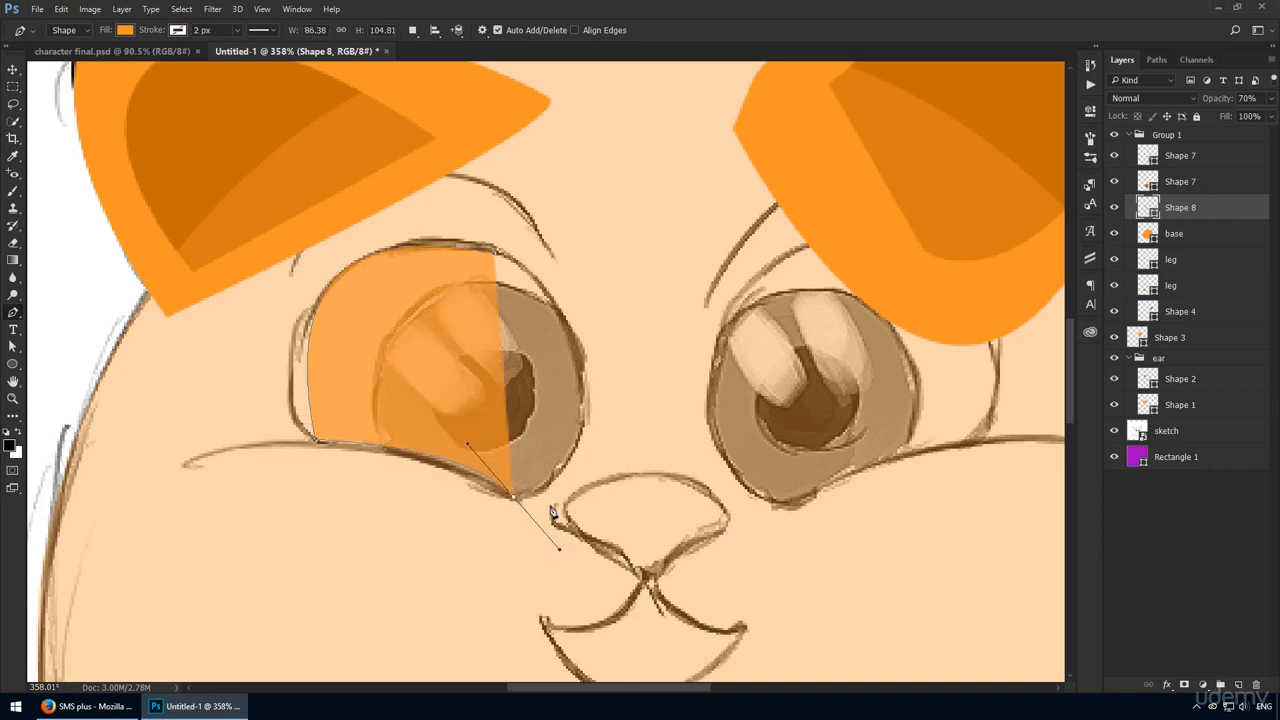
key(alt)
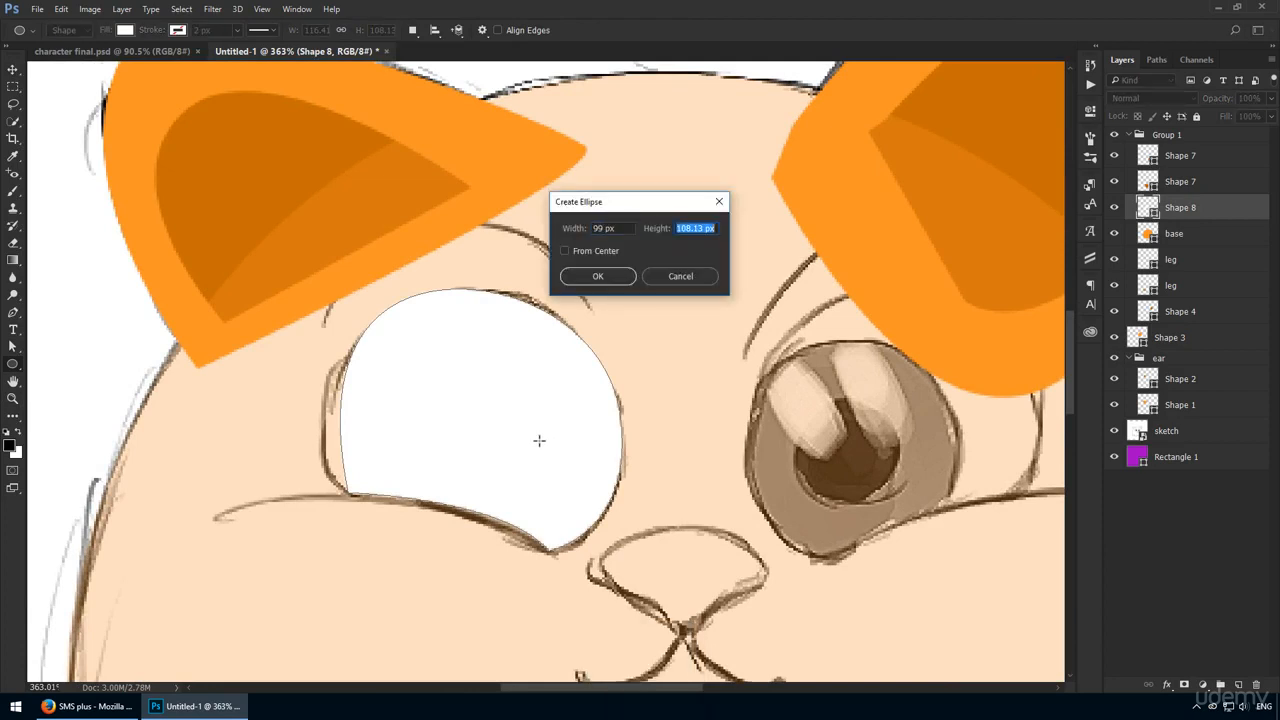
Add a blue iris circle clipped inside the eye-white shape.
click(597, 276)
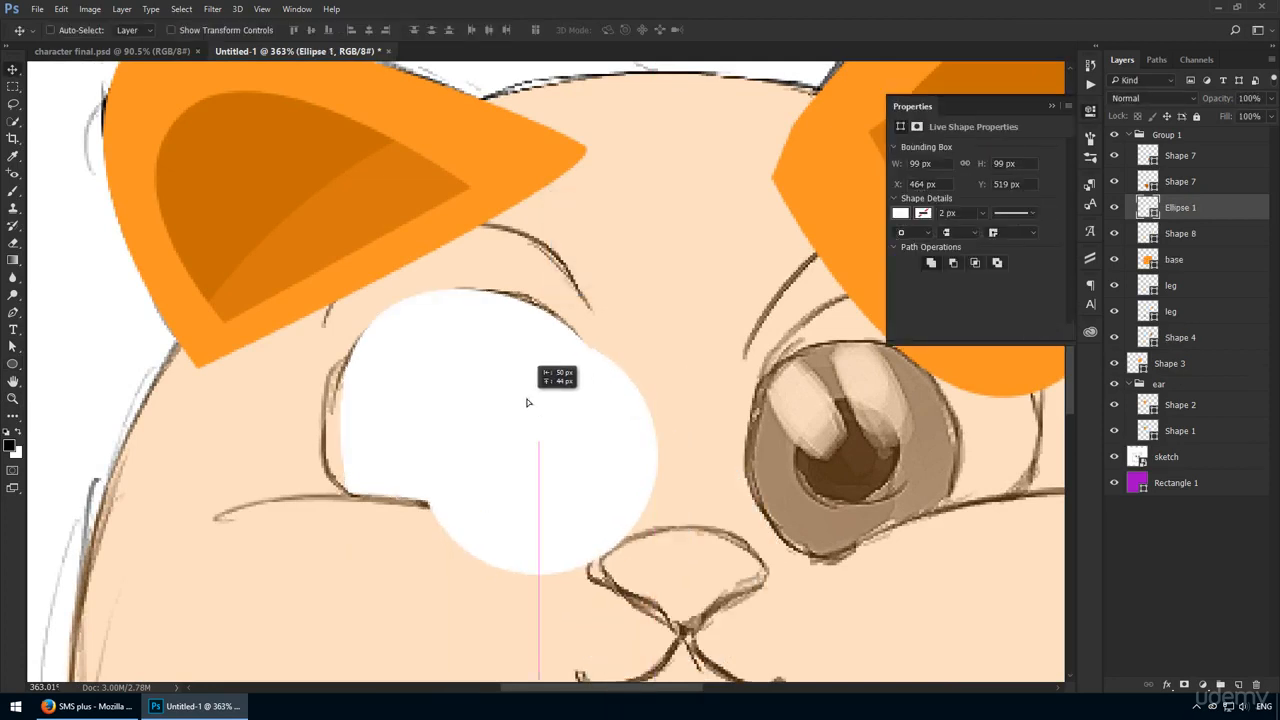
key(alt+ctrl+g)
text(006d)
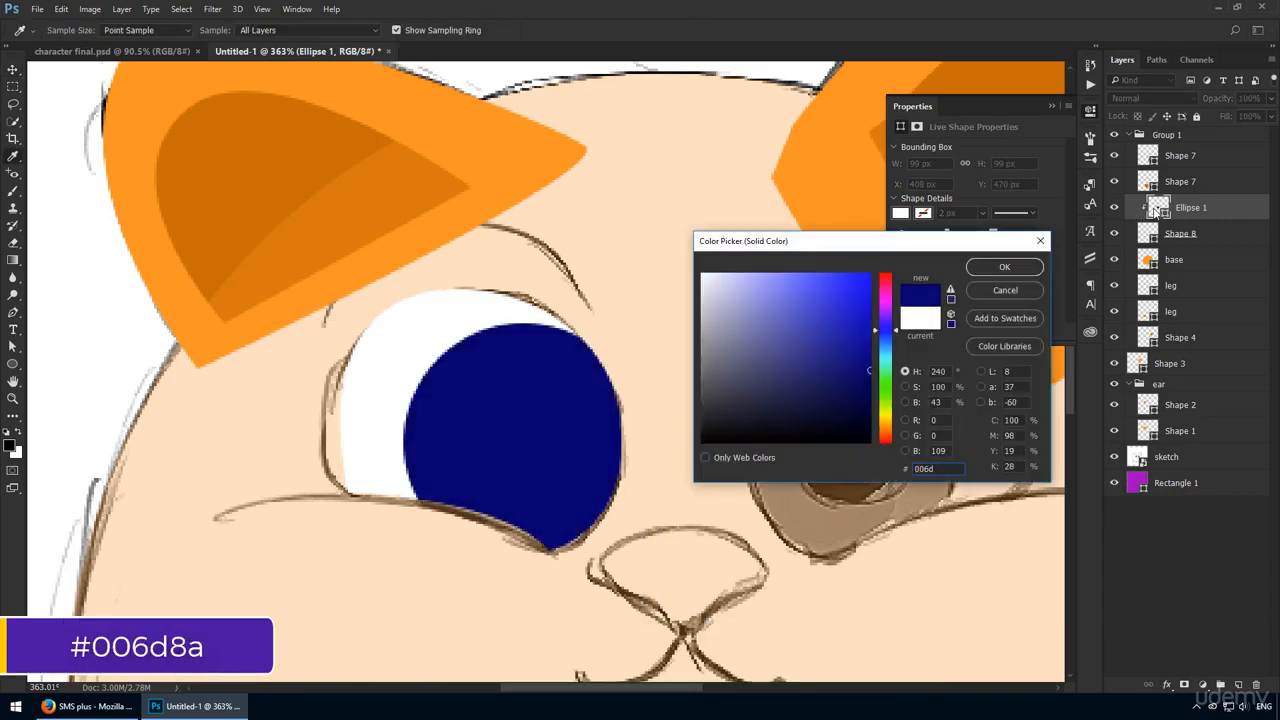
click(1004, 266)
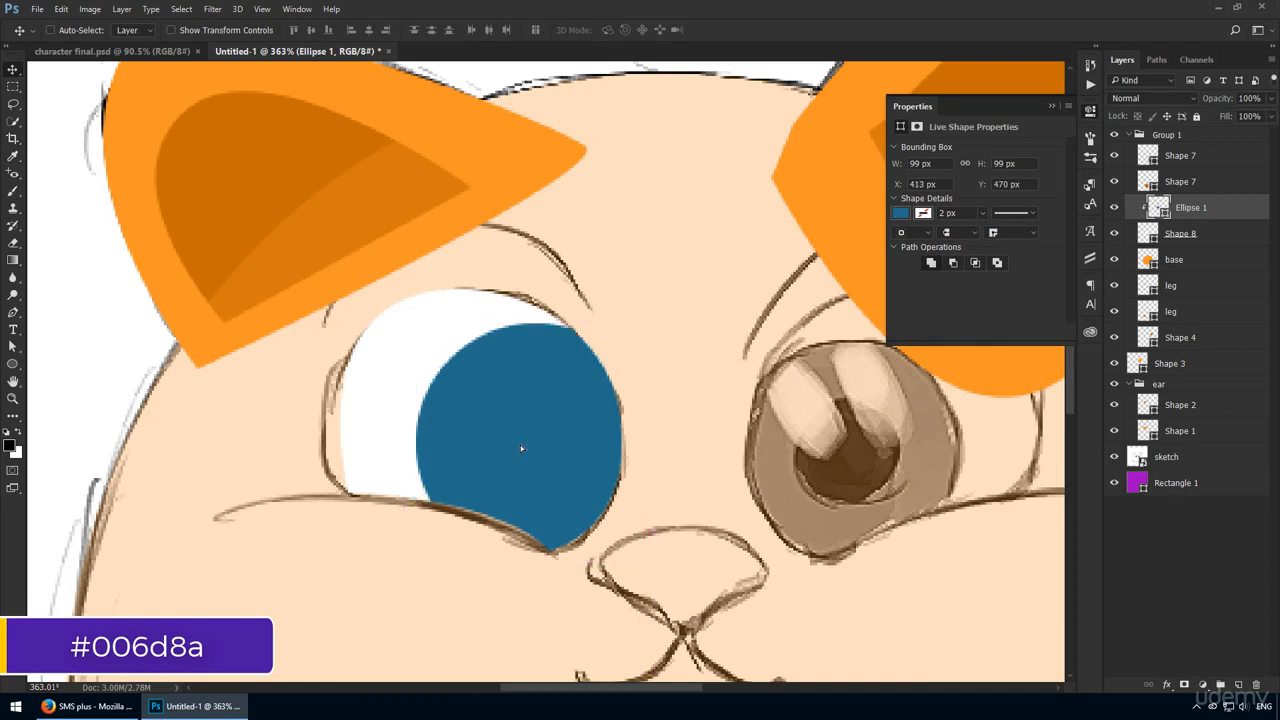
Duplicate the iris, shrink the copy slightly, and colour it lighter blue #219dc6.
key(ctrl+j)
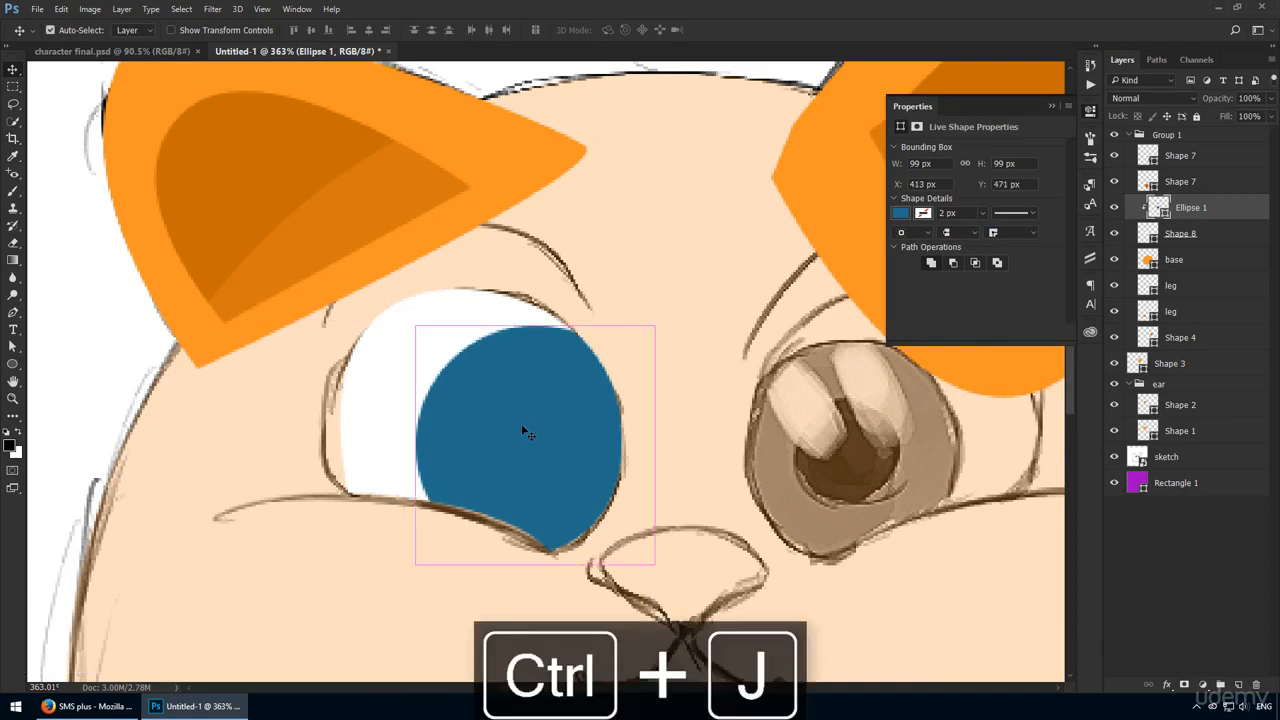
key(ctrl+j)
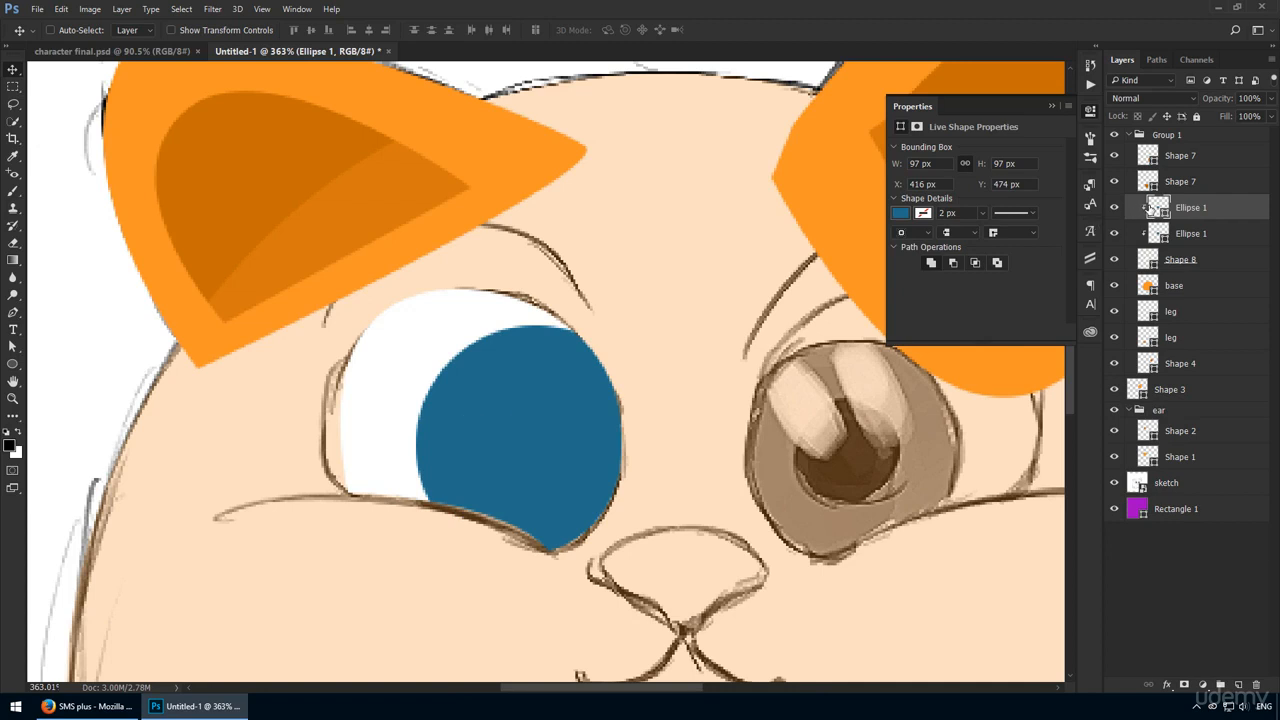
click(901, 213)
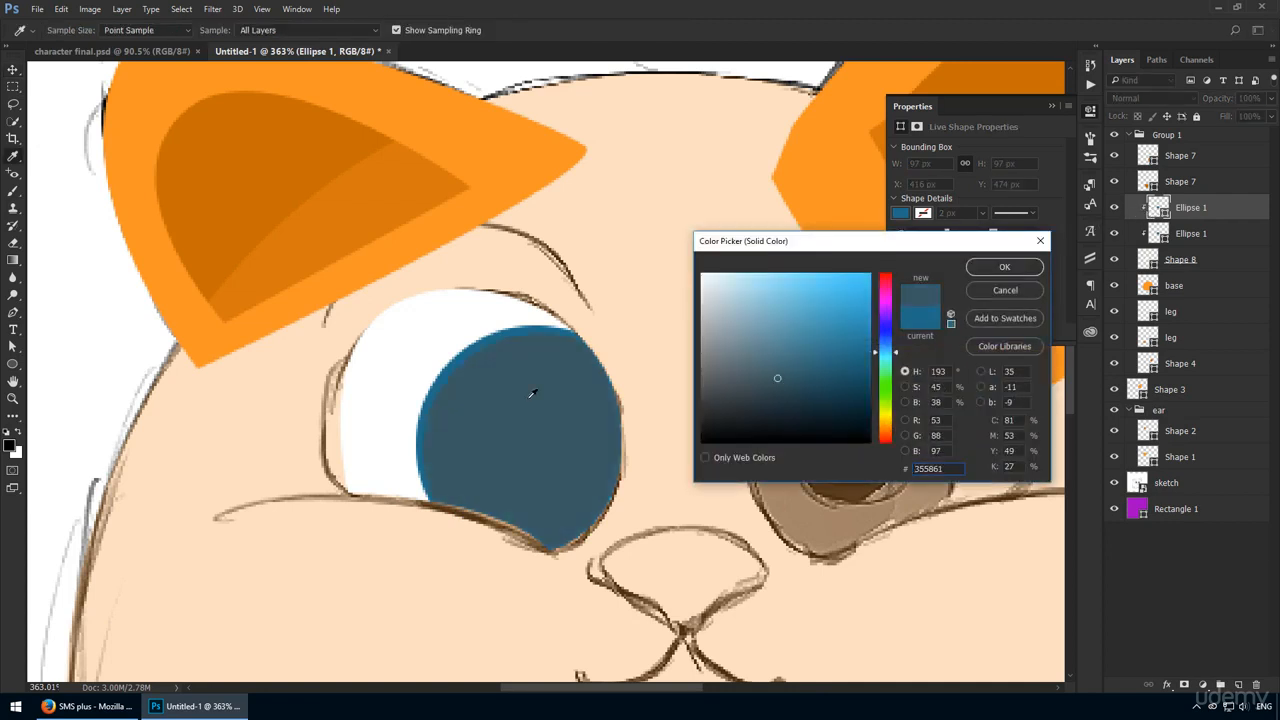
mouse_move(432, 490)
text(219dc6)
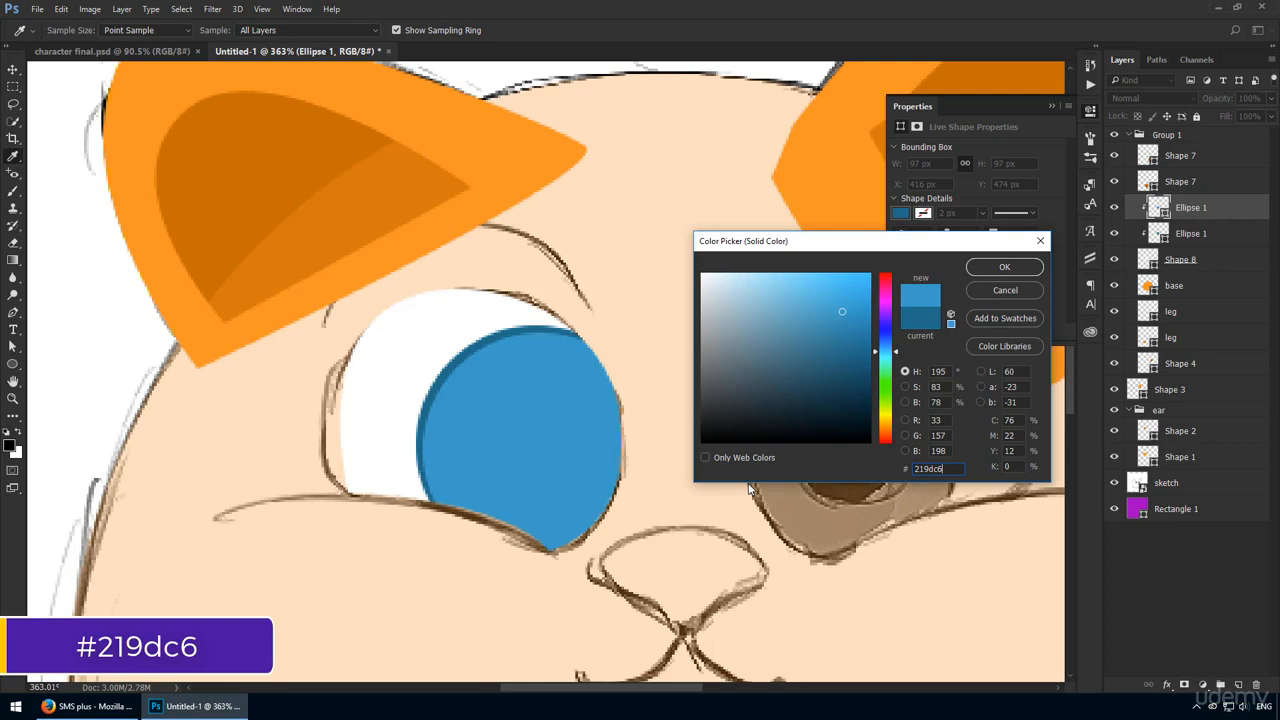
click(1004, 266)
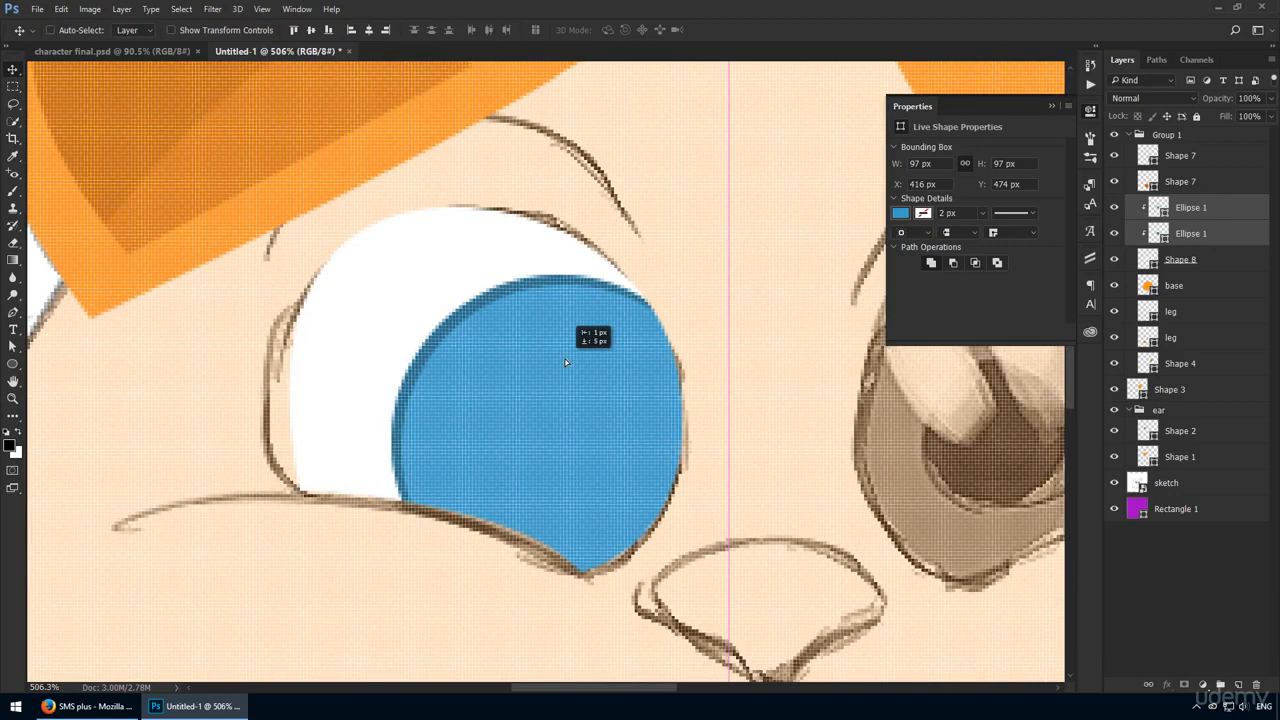
Create the black pupil circle over the iris, entering 140 for a new circle.
click(537, 420)
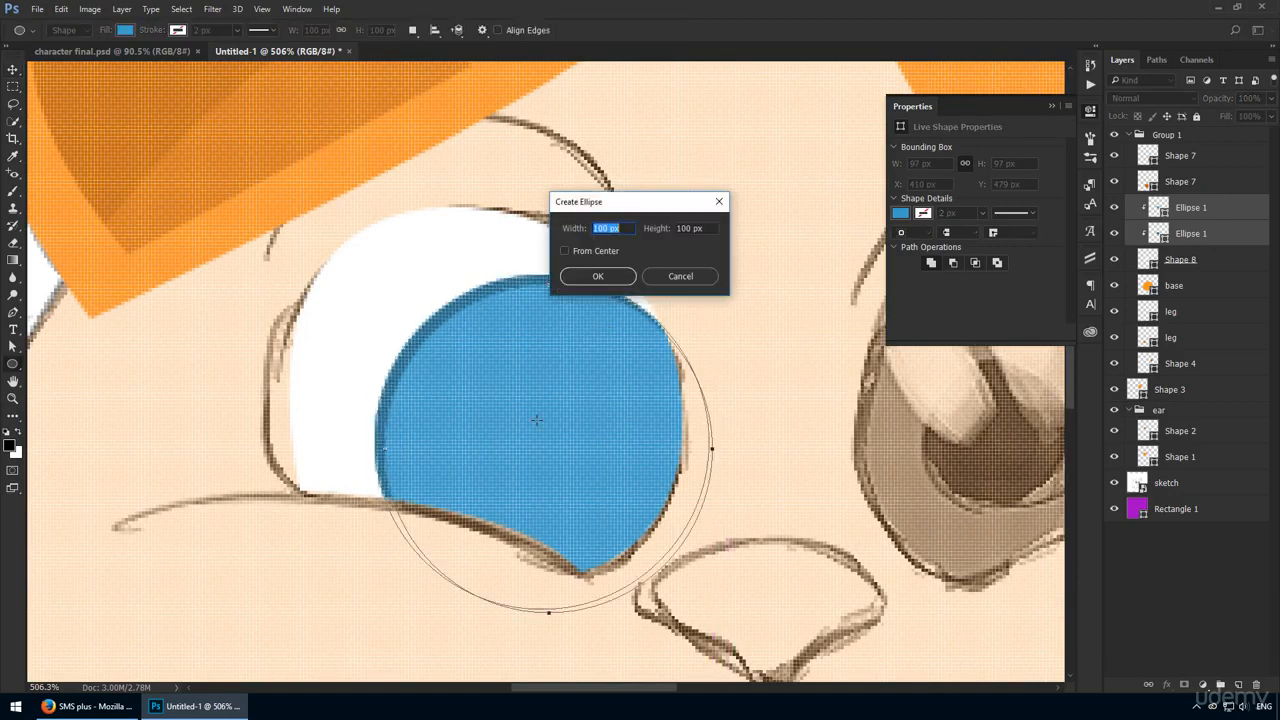
click(597, 276)
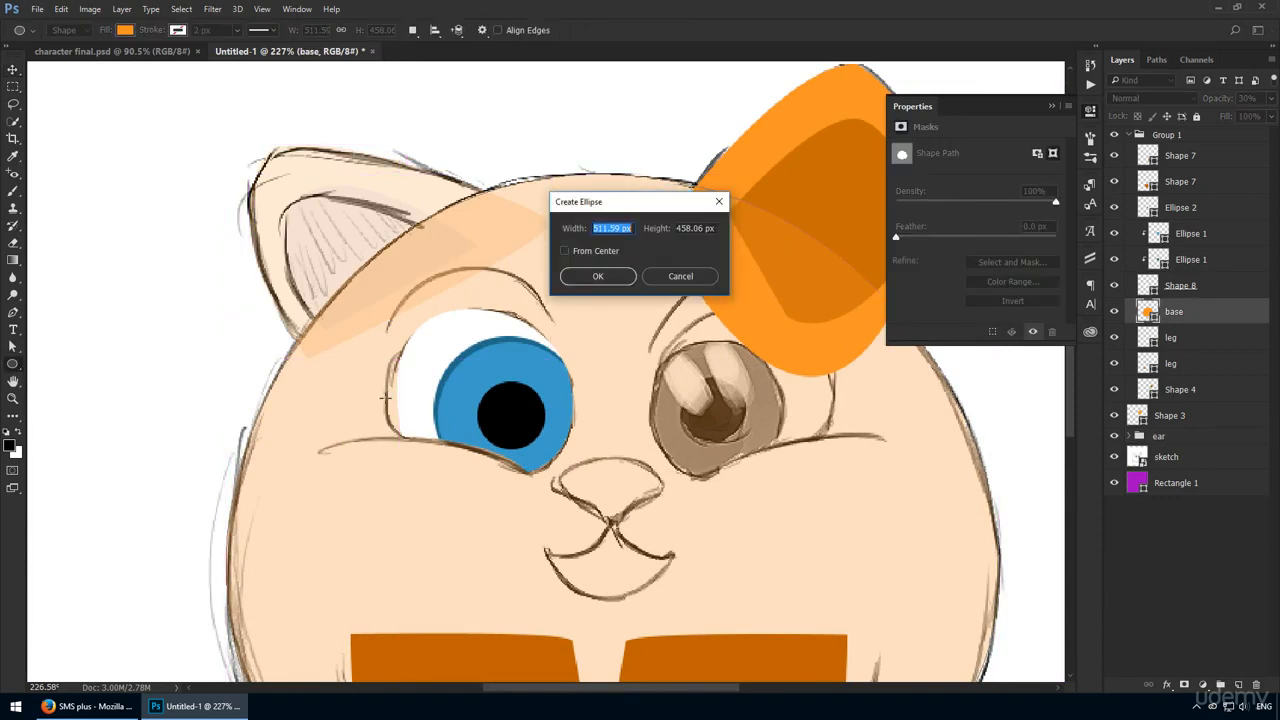
text(140 px)
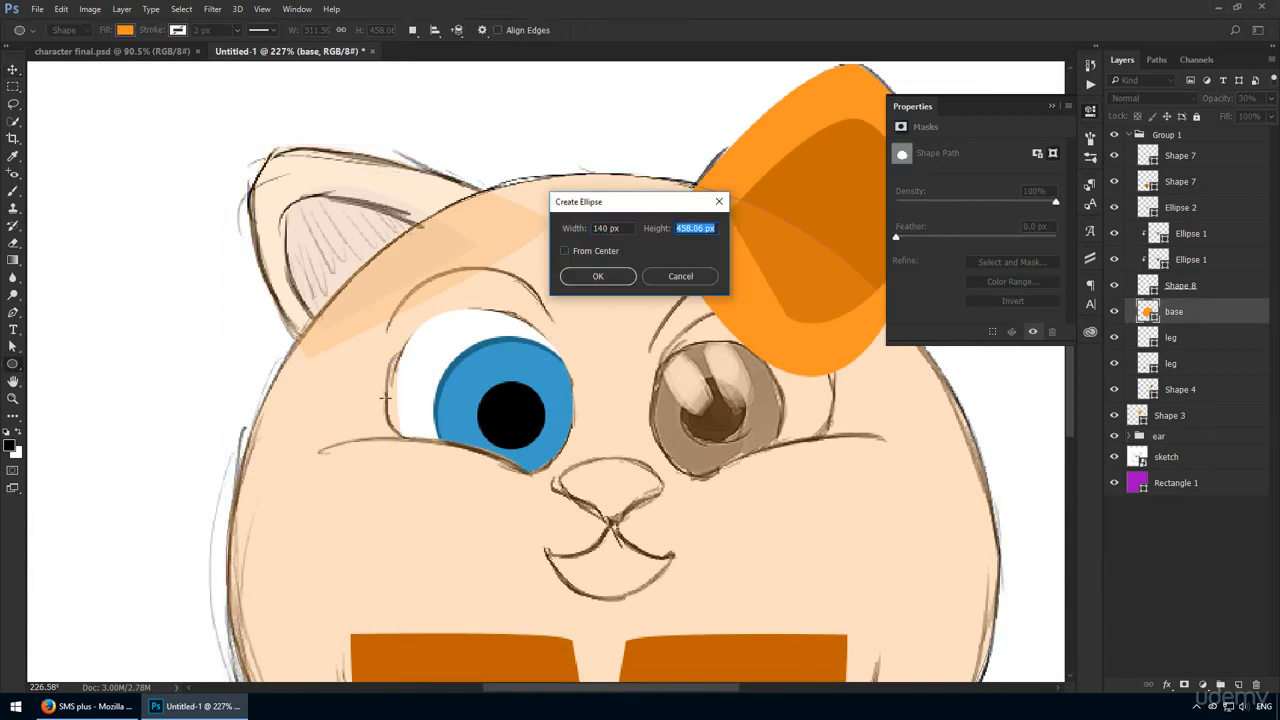
click(597, 276)
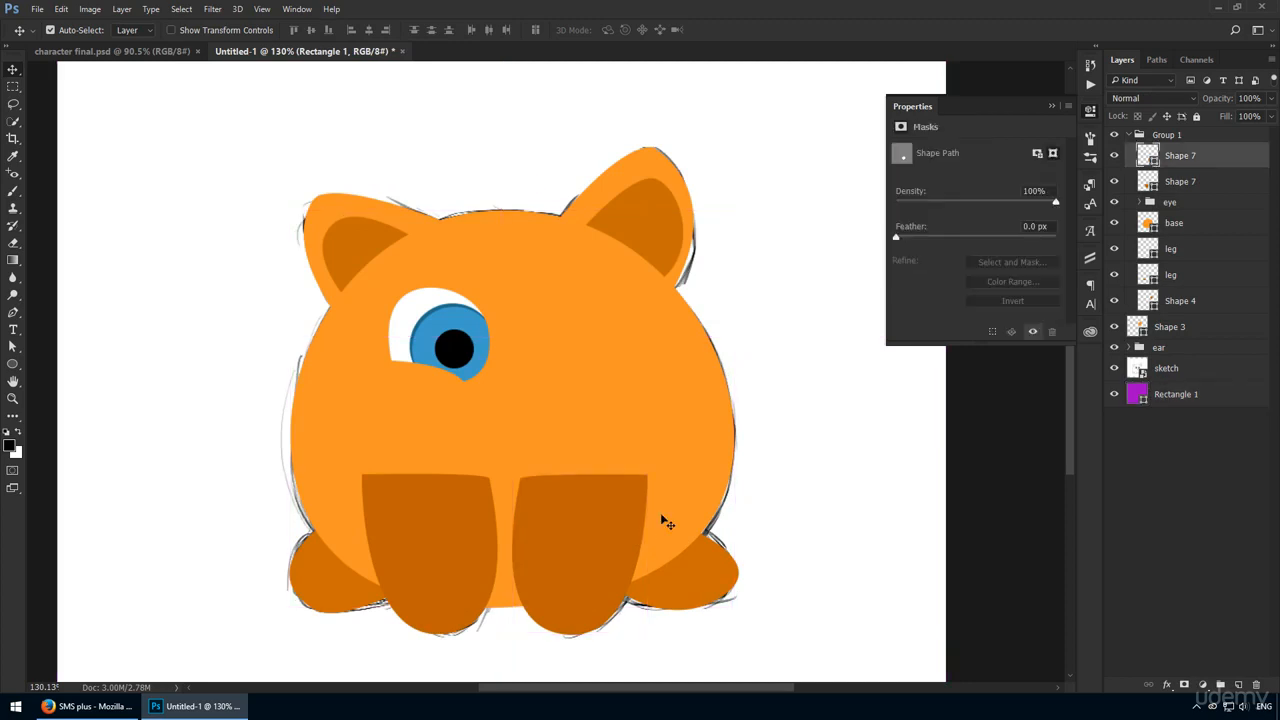
Rename both Shape 7 layers to paw and flip the copied eye horizontally.
double_click(1180, 155)
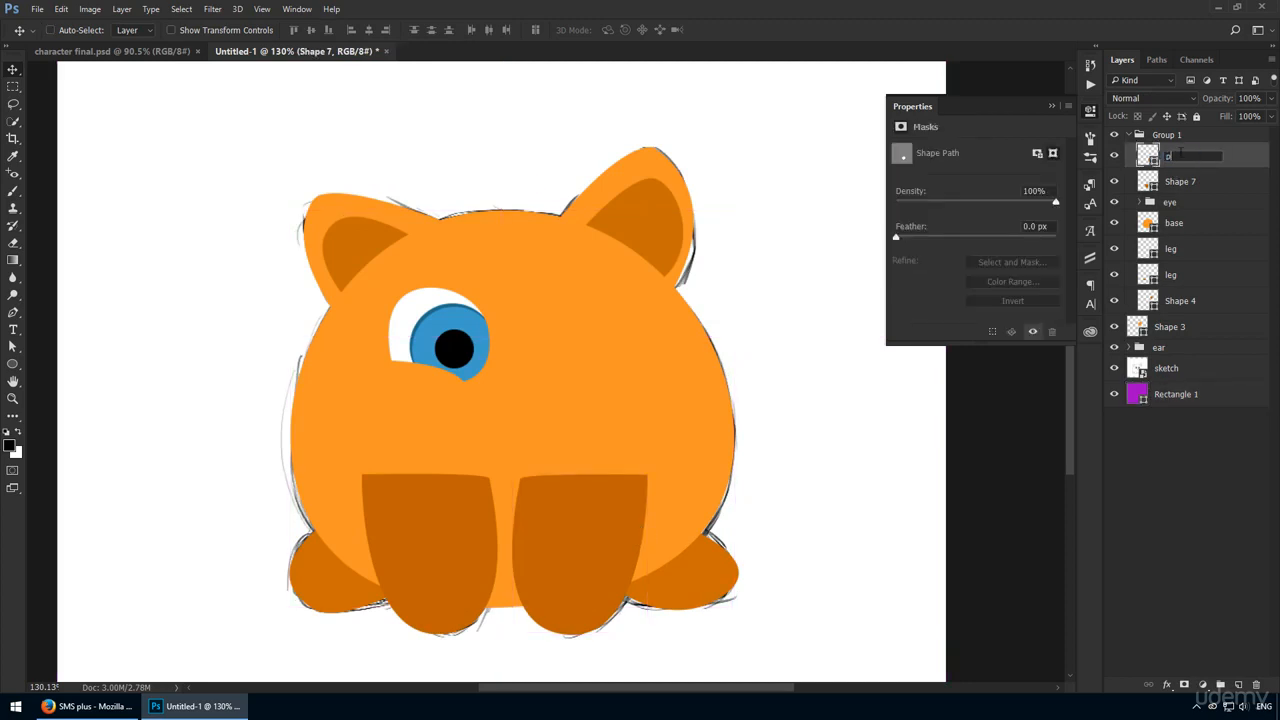
double_click(1180, 181)
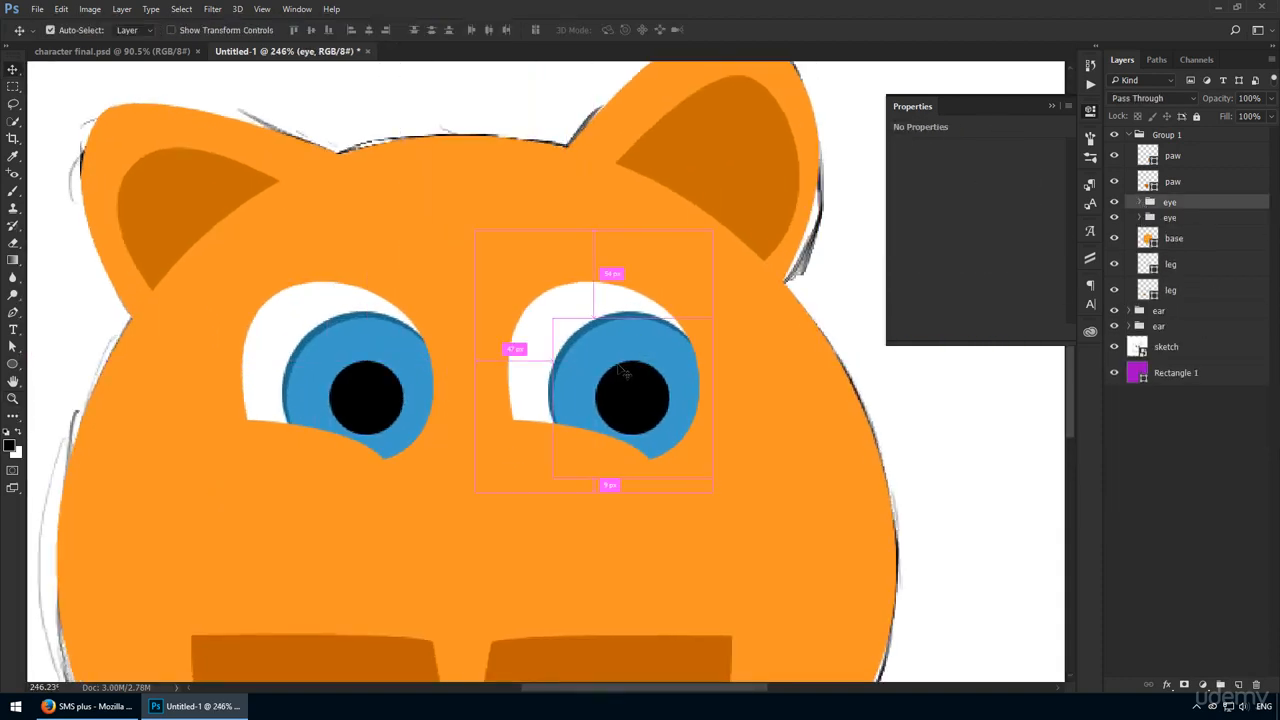
right_click(595, 360)
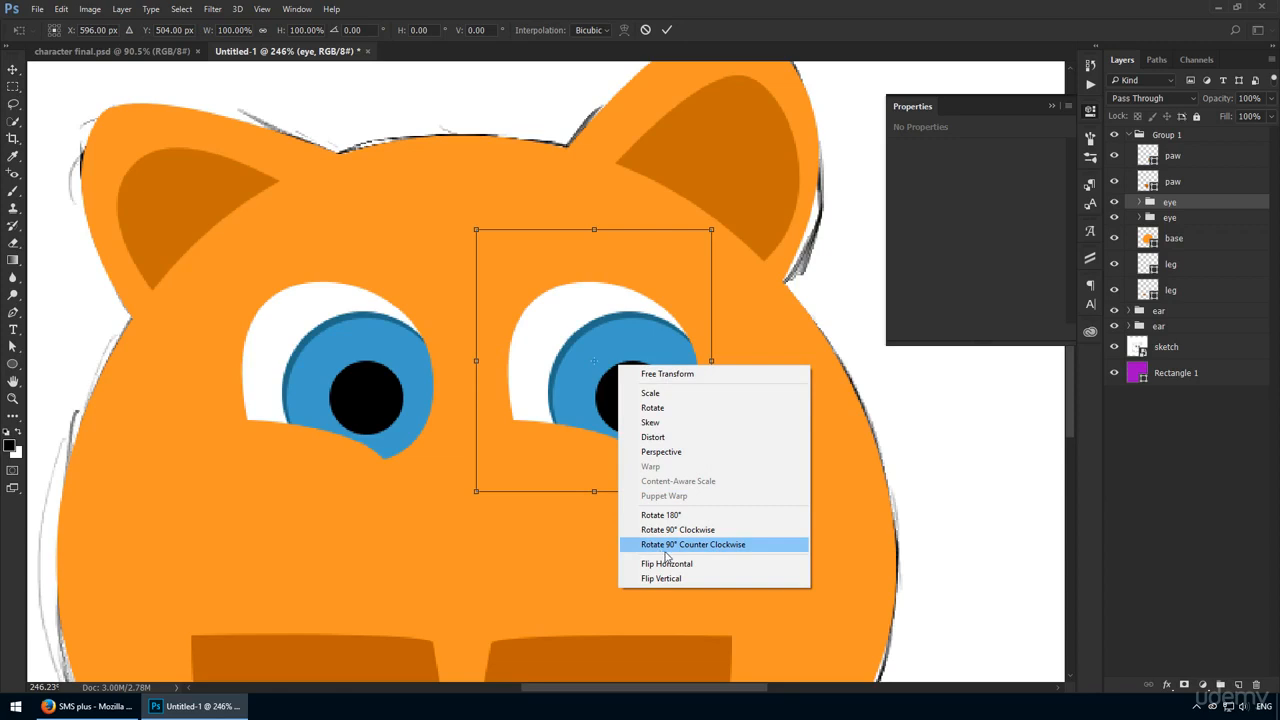
click(693, 544)
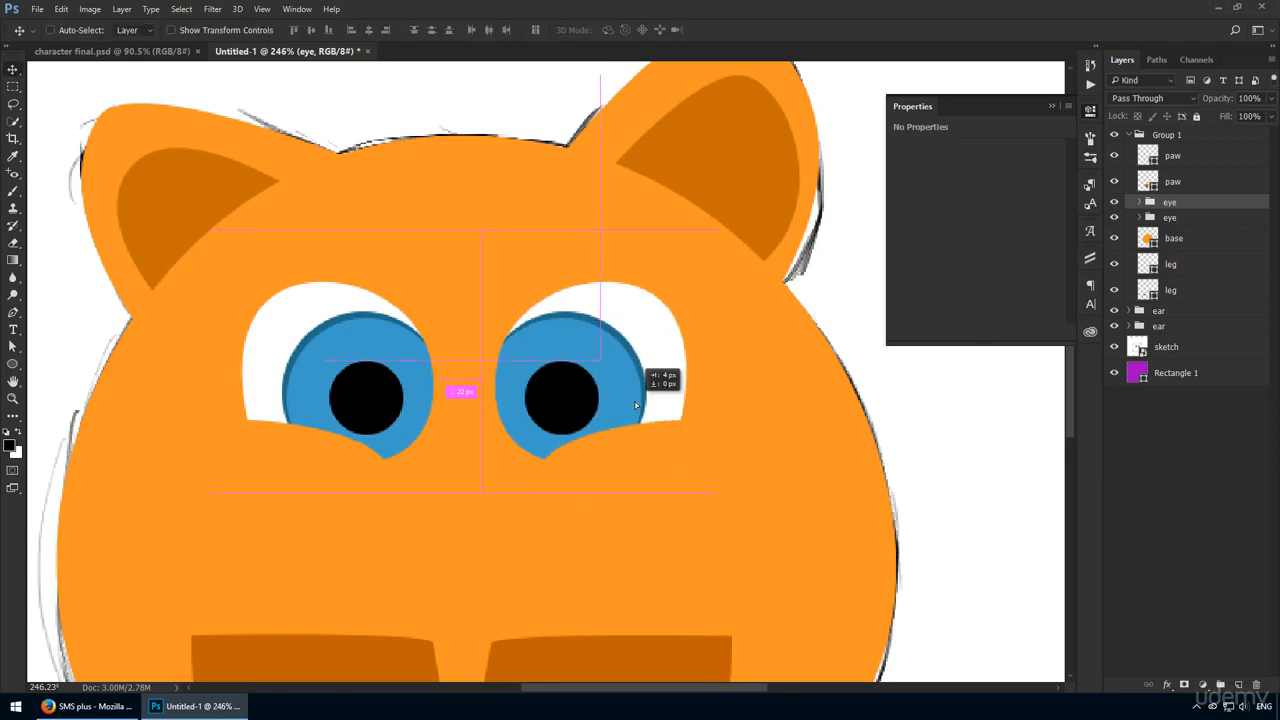